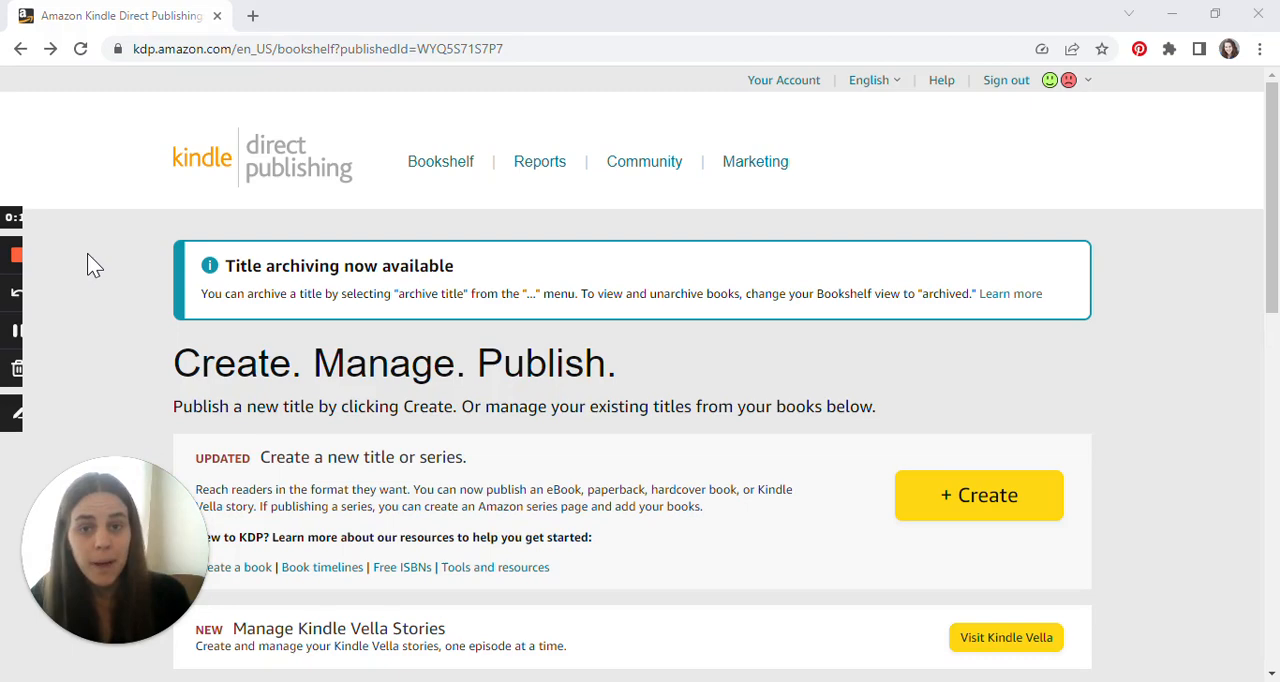
{"action": "mouse_move", "coordinate": [148, 120]}
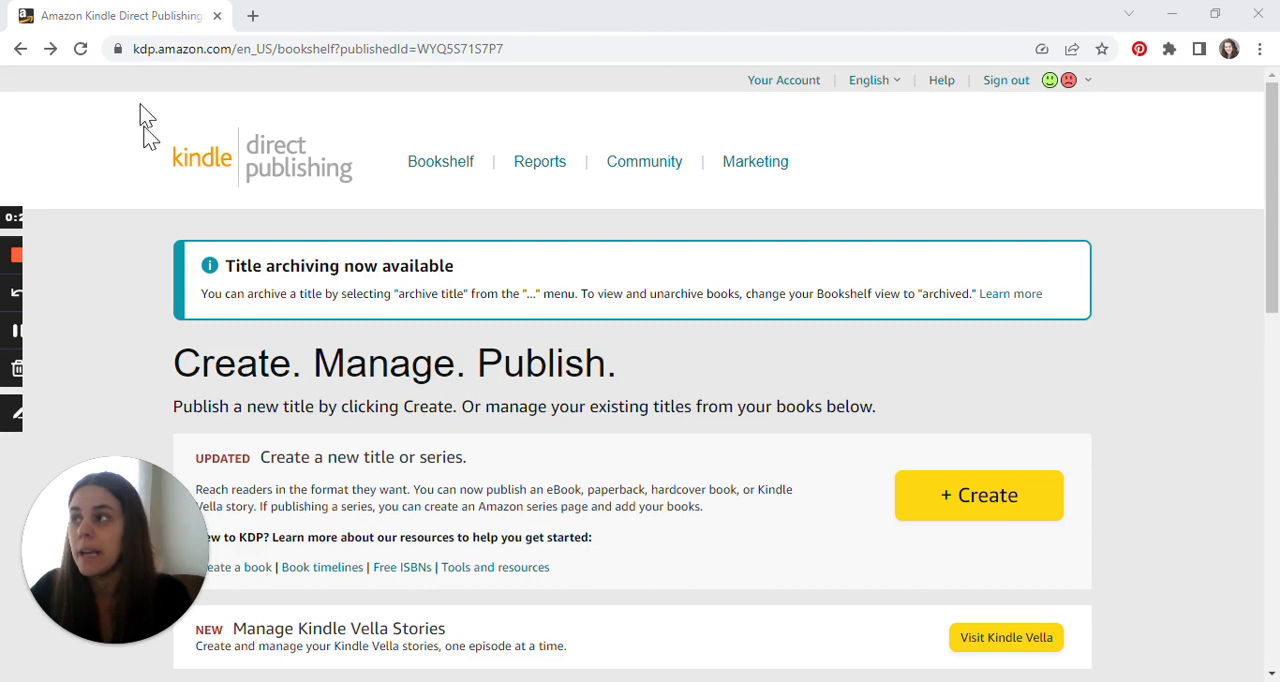
{"action": "mouse_move", "coordinate": [350, 222]}
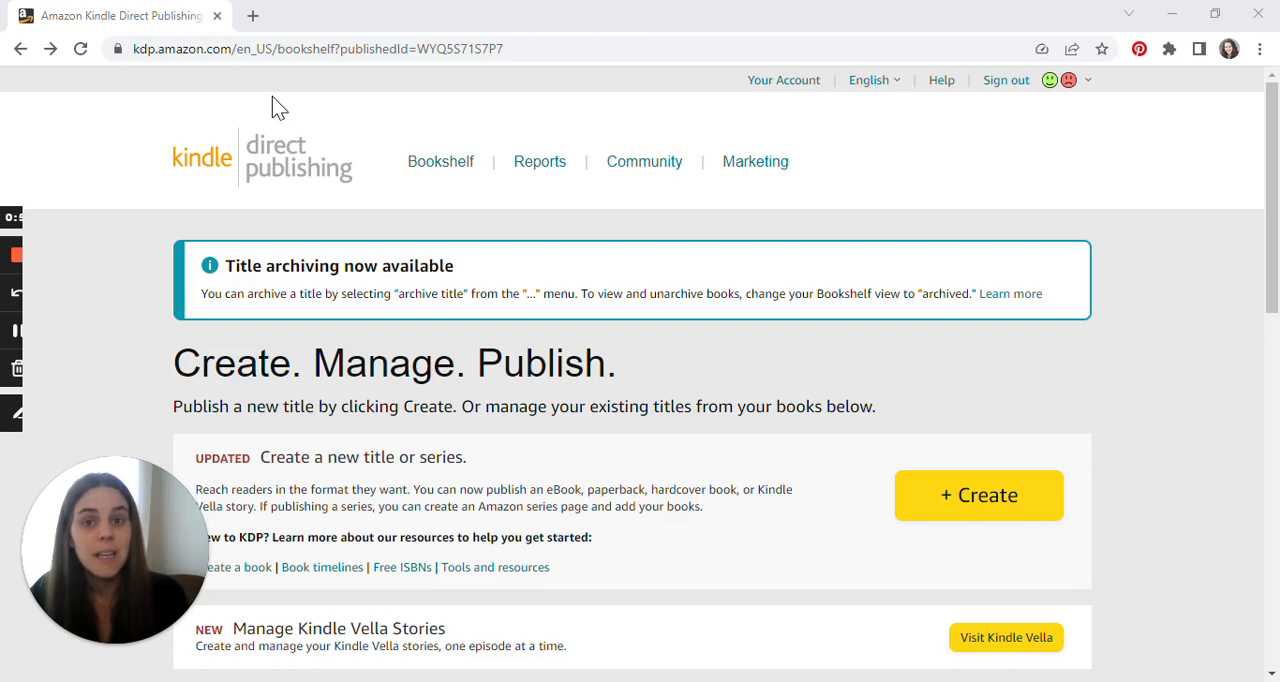
{"action": "mouse_move", "coordinate": [550, 363]}
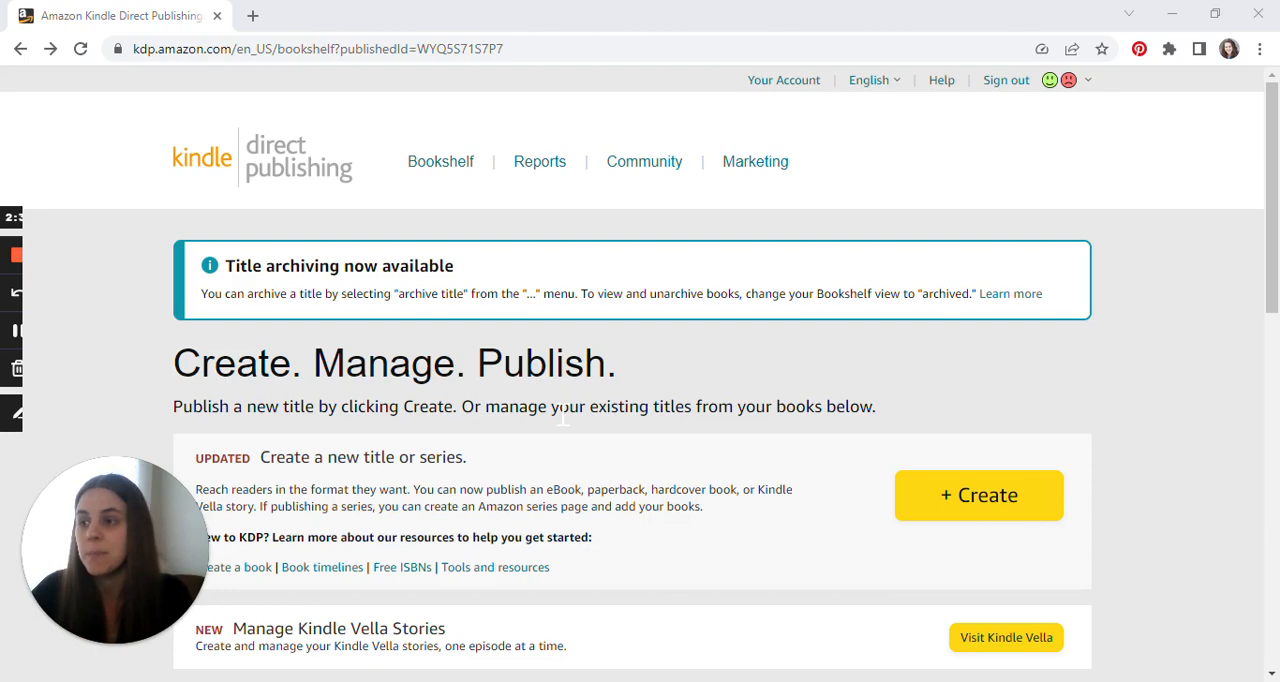
- Start a new title with + Create on the Bookshelf to reach the format choices
{"action": "scroll", "scroll_direction": "down", "scroll_amount": 3}
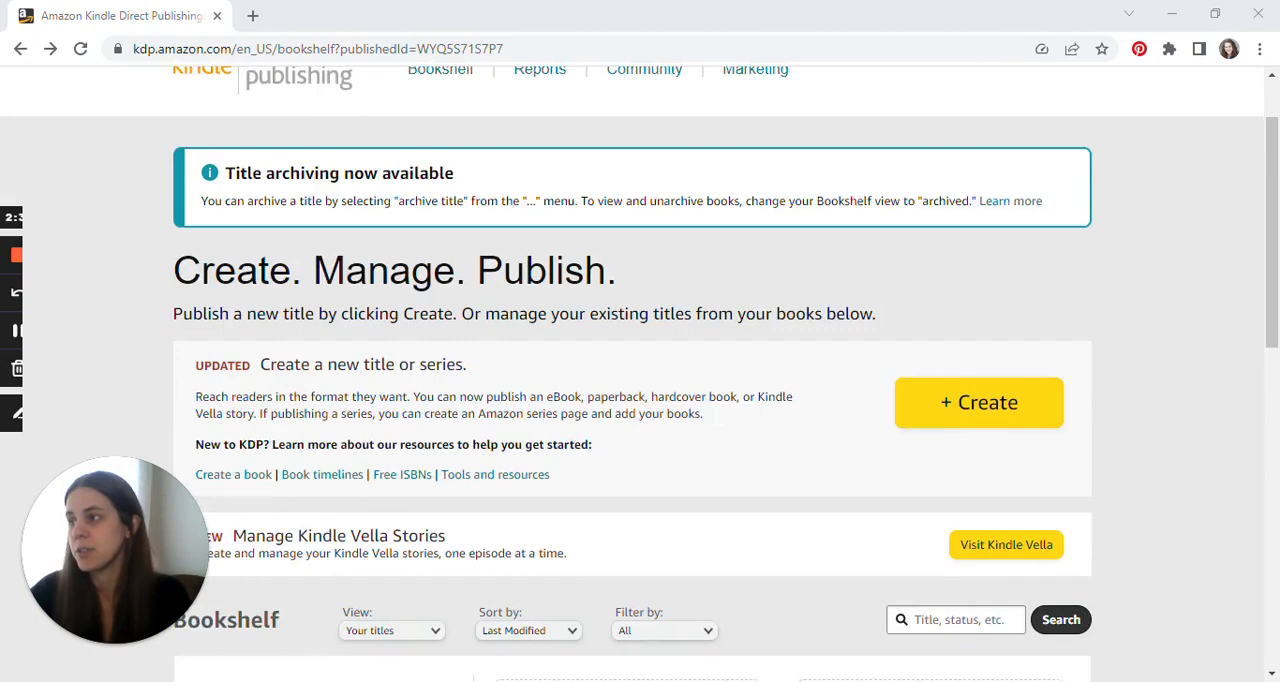
{"action": "scroll", "scroll_direction": "down", "scroll_amount": 3}
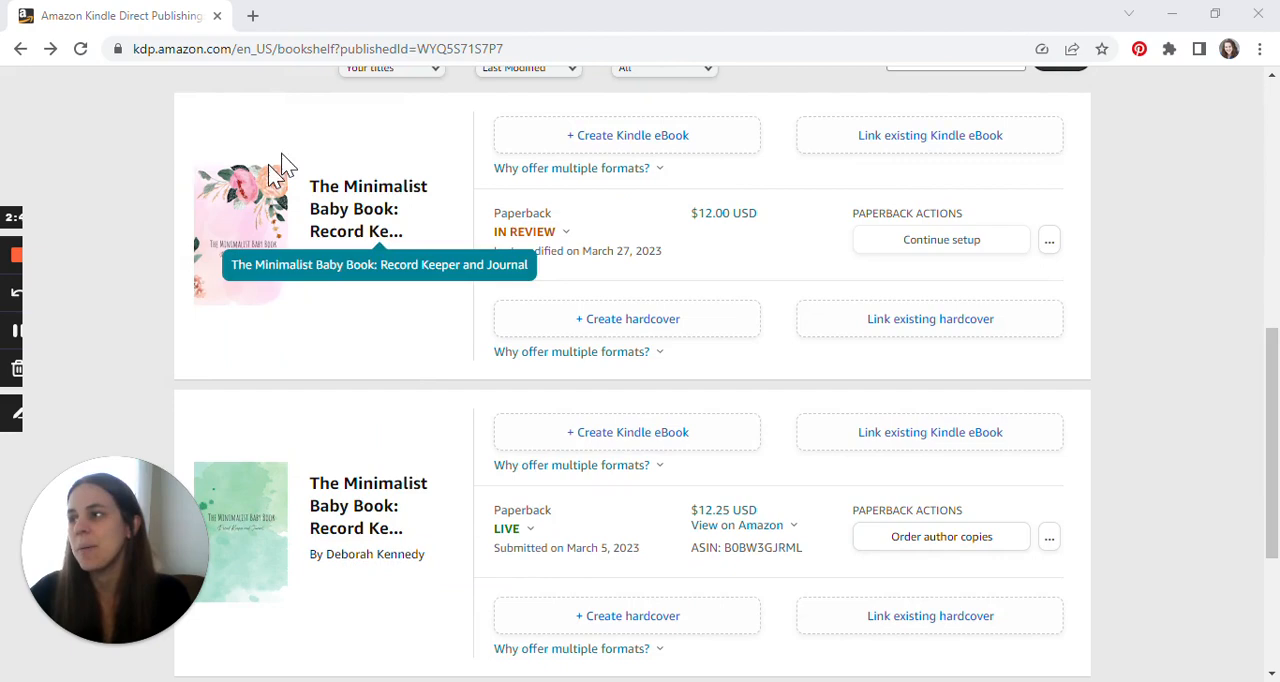
{"action": "mouse_move", "coordinate": [258, 240]}
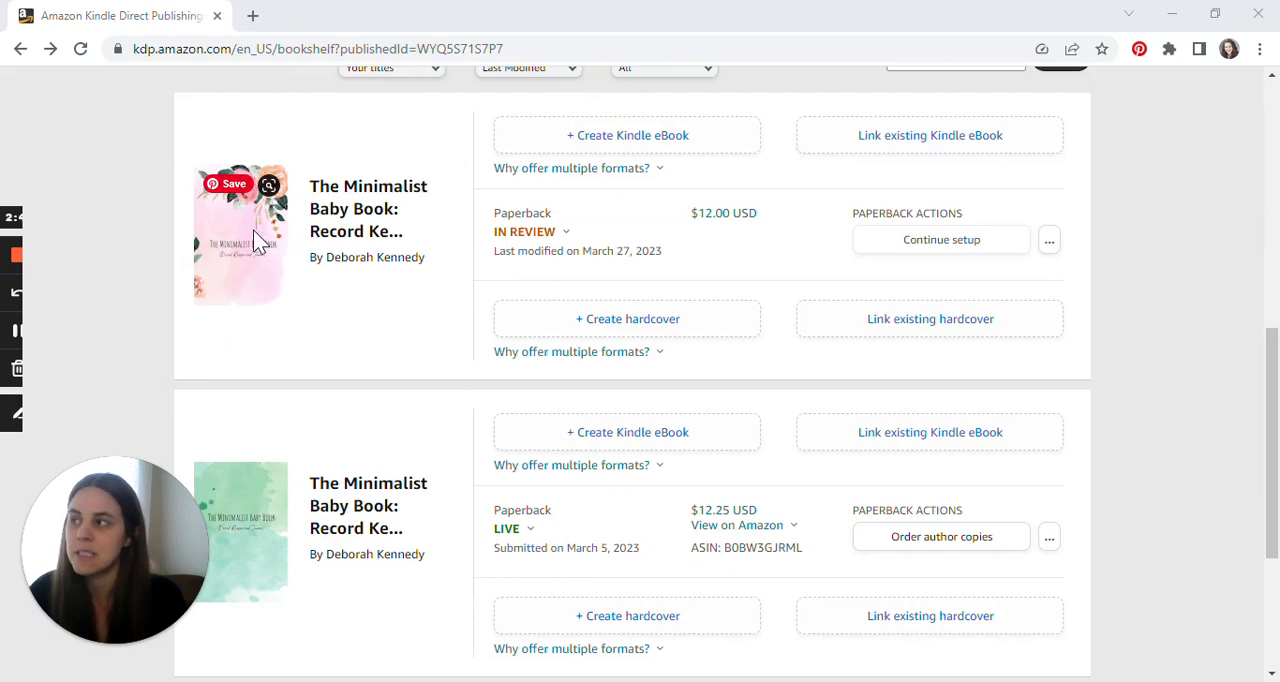
{"action": "scroll", "scroll_direction": "up", "scroll_amount": 3}
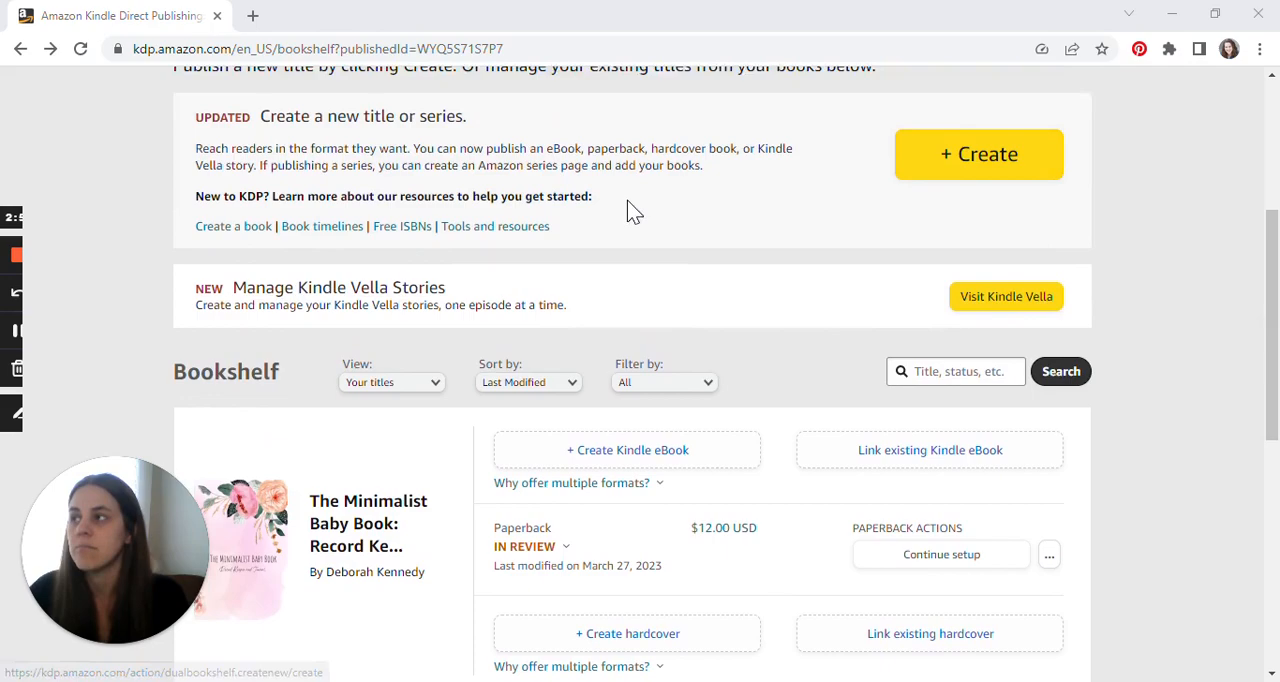
{"action": "left_click", "coordinate": [978, 154]}
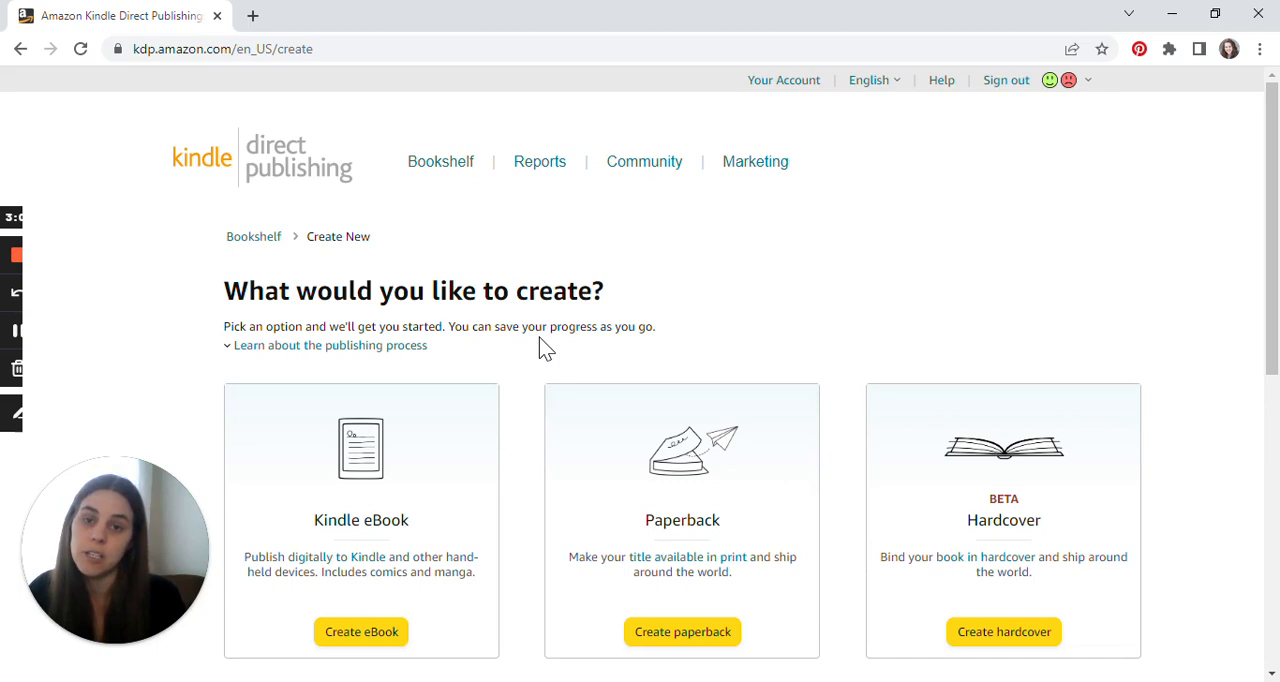
{"action": "scroll", "scroll_direction": "down", "scroll_amount": 3}
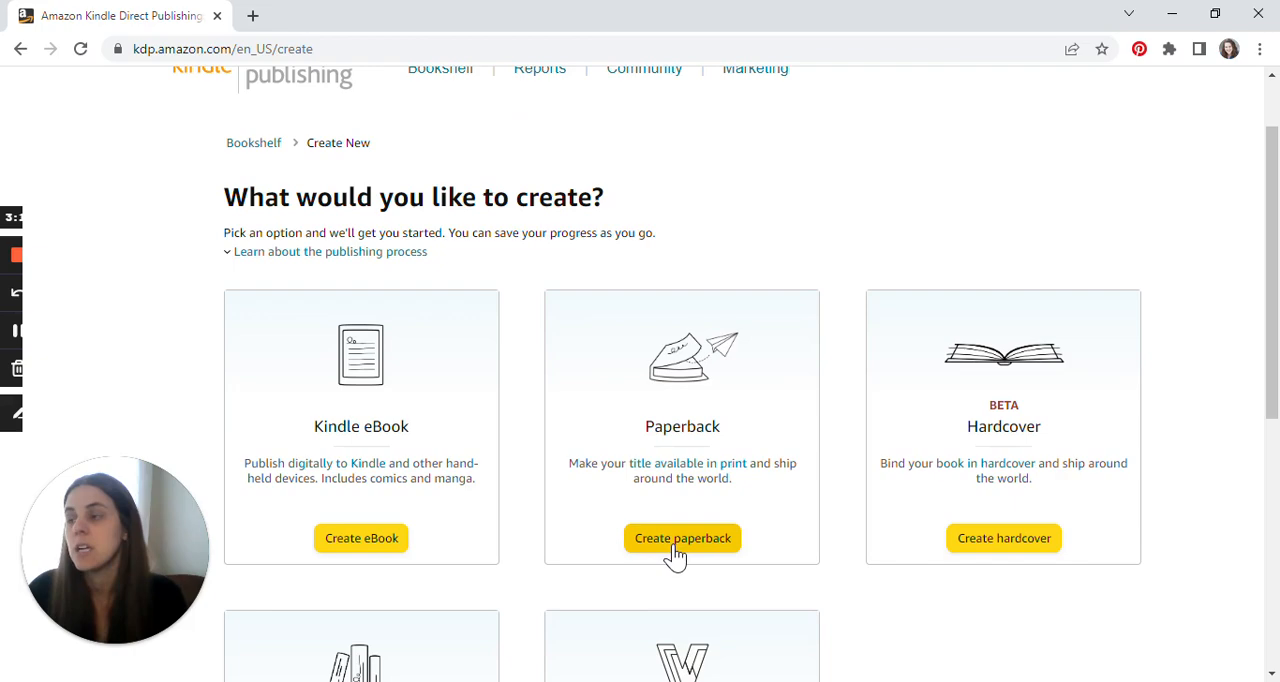
- Create a paperback titled 'The Minimalist Baby Book', subtitled 'Record Keeper and Journal'
{"action": "left_click", "coordinate": [682, 538]}
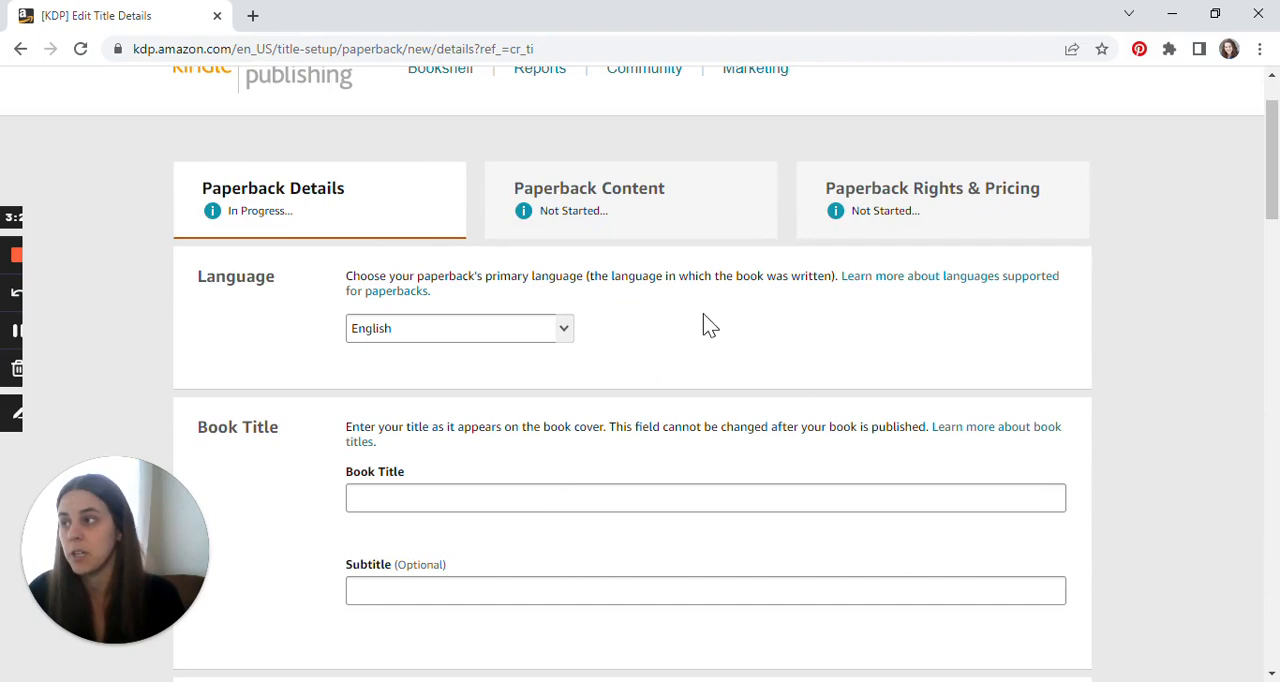
{"action": "type", "text": "The Minimalist Baby Book"}
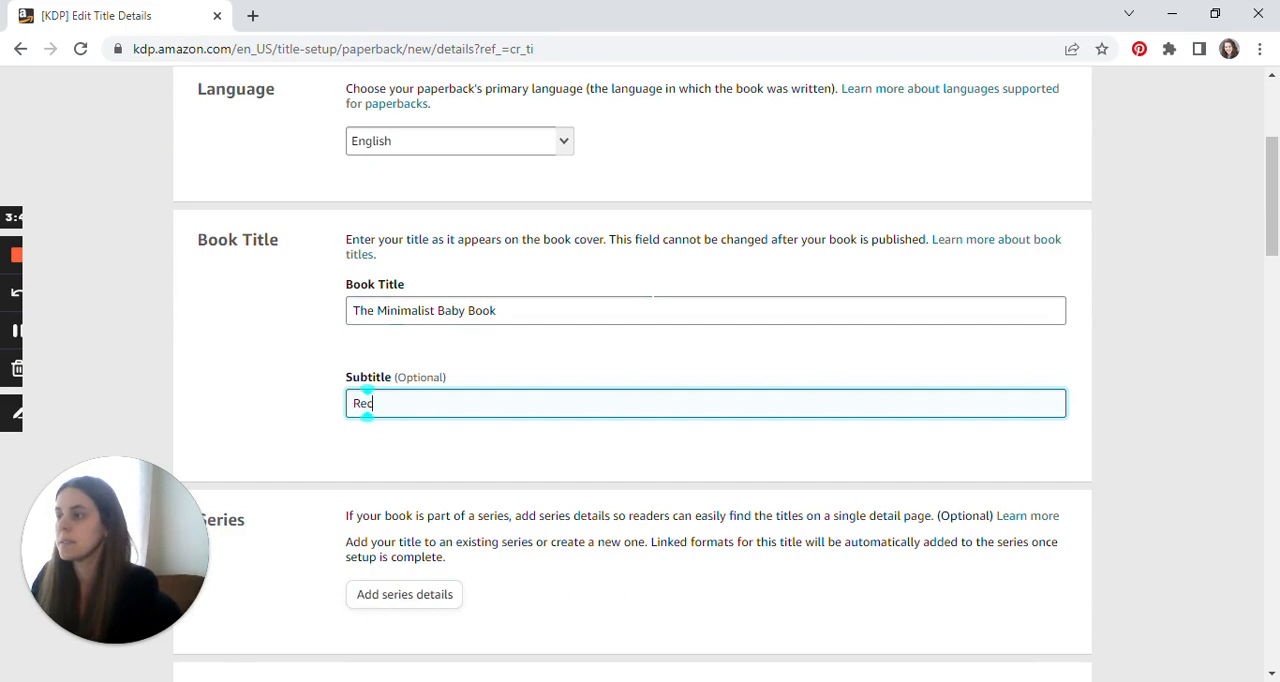
{"action": "type", "text": "Record Keeper and Journal"}
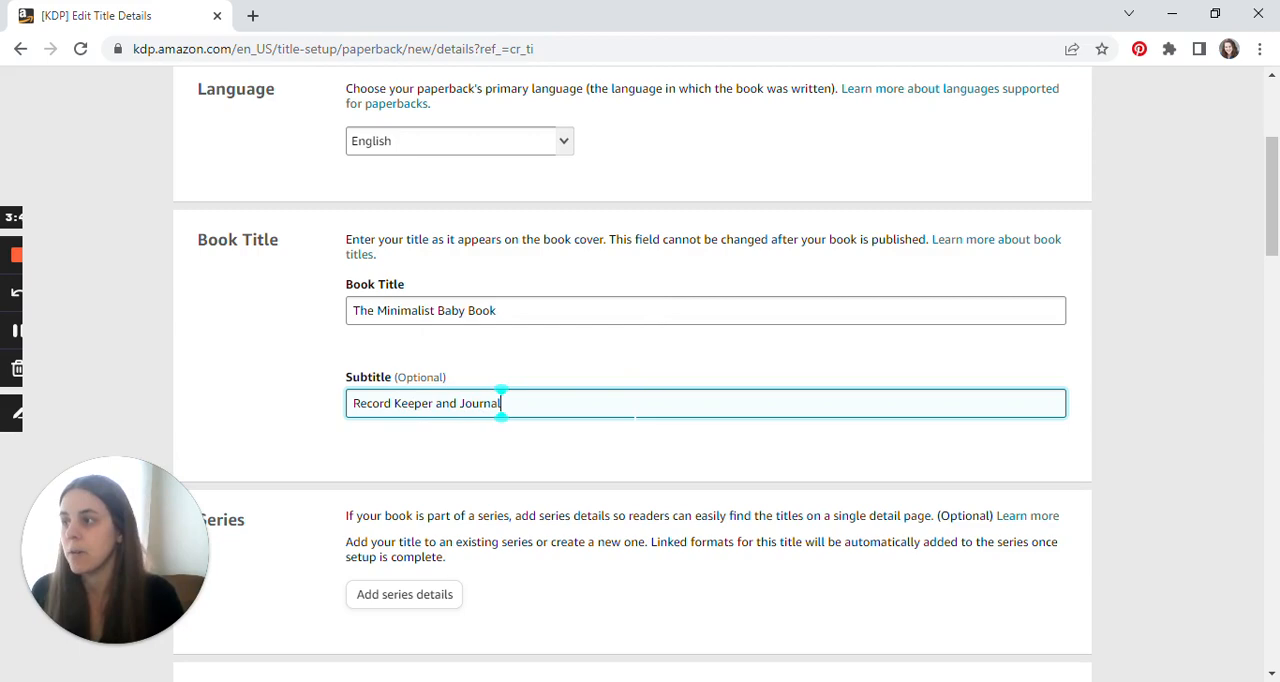
{"action": "scroll", "scroll_direction": "down", "scroll_amount": 3}
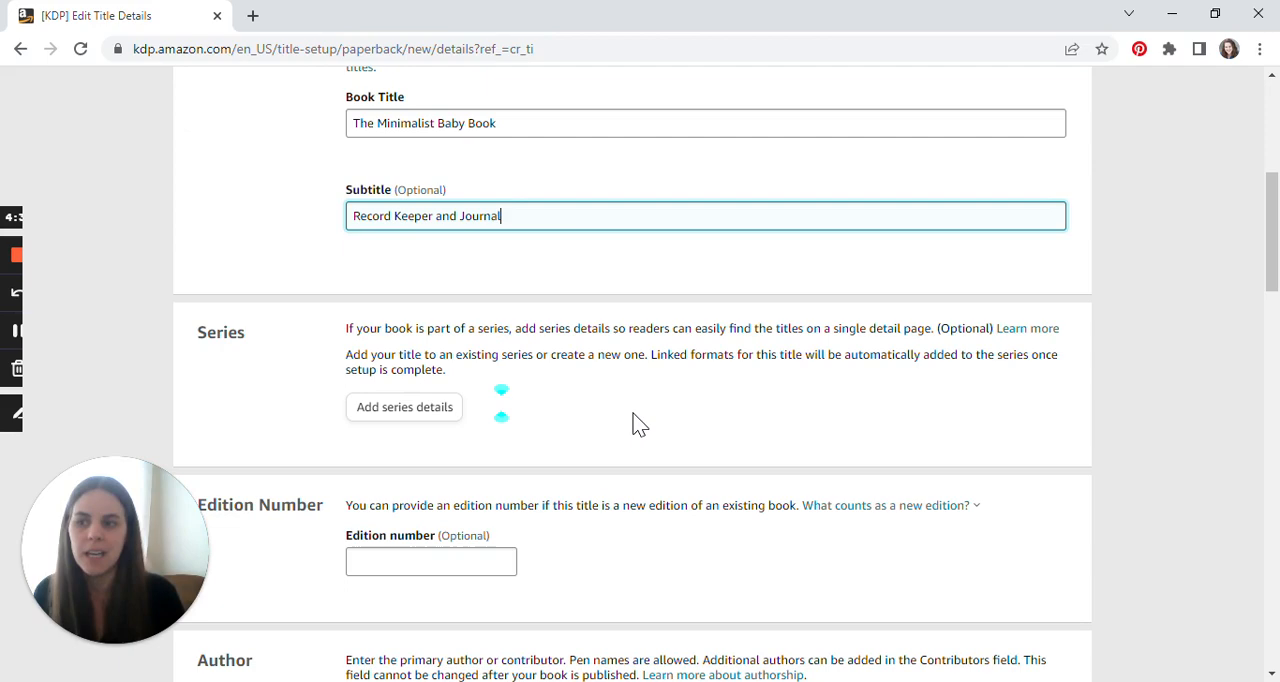
- Enter the primary author with last name Kennedy and add the minimalist-parent description
{"action": "scroll", "scroll_direction": "down", "scroll_amount": 3}
{"action": "type", "text": "Deborah"}
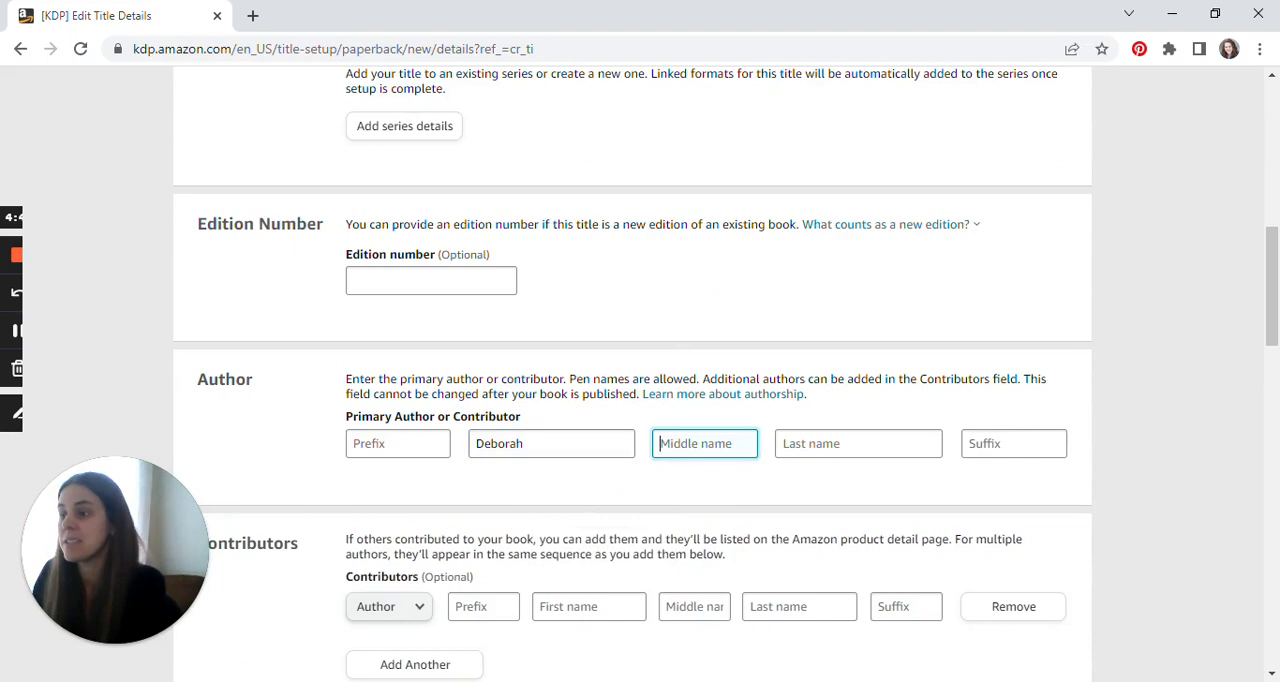
{"action": "type", "text": "Kennedy"}
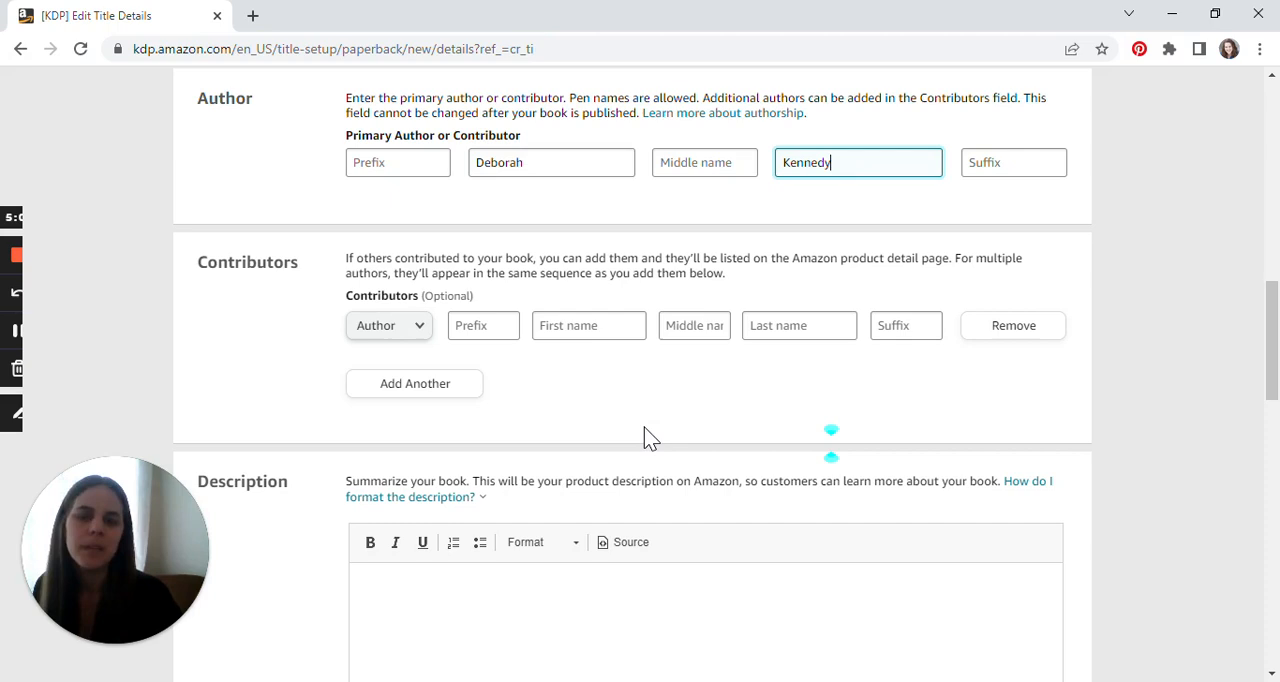
{"action": "mouse_move", "coordinate": [740, 122]}
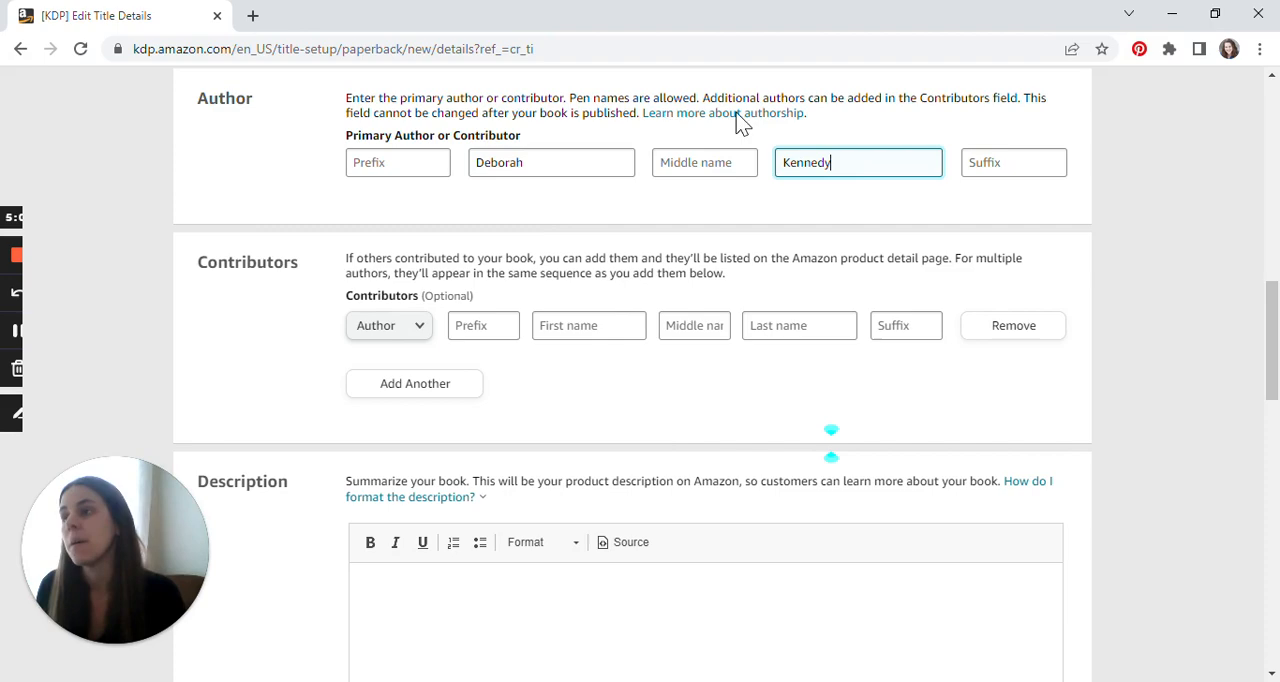
{"action": "scroll", "scroll_direction": "down", "scroll_amount": 3}
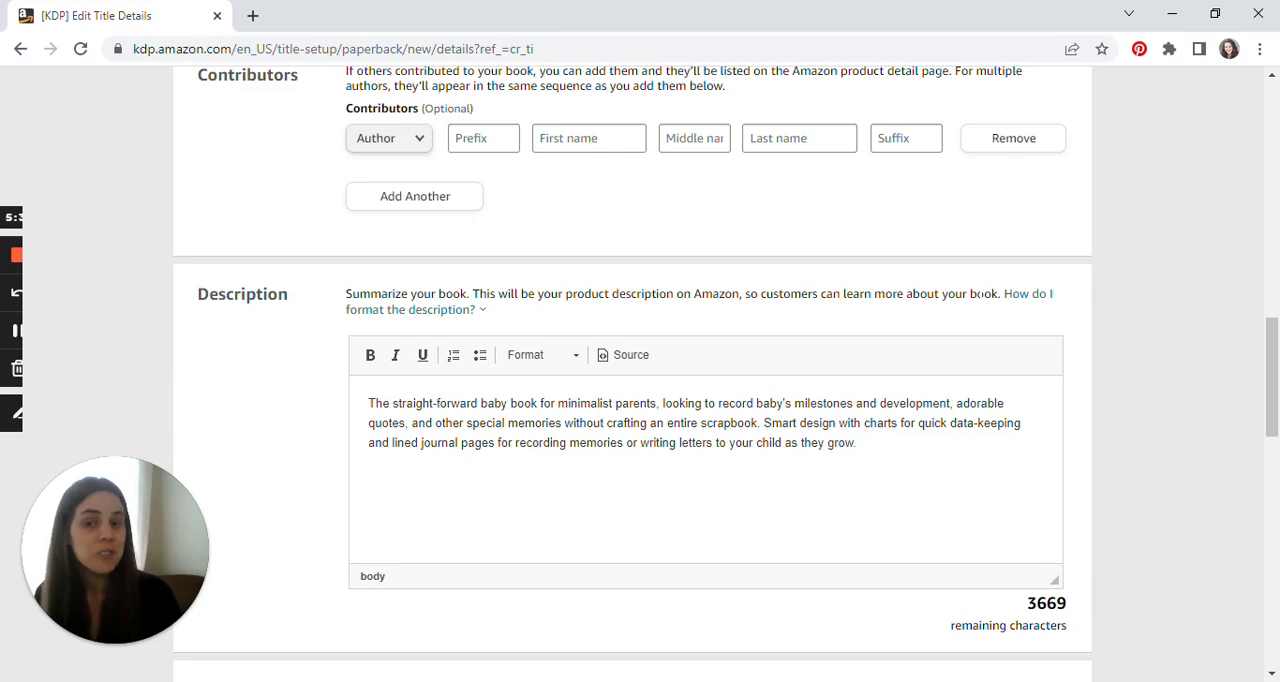
- Select 'I own the copyright and I hold necessary publishing rights' under Publishing Rights
{"action": "scroll", "scroll_direction": "down", "scroll_amount": 3}
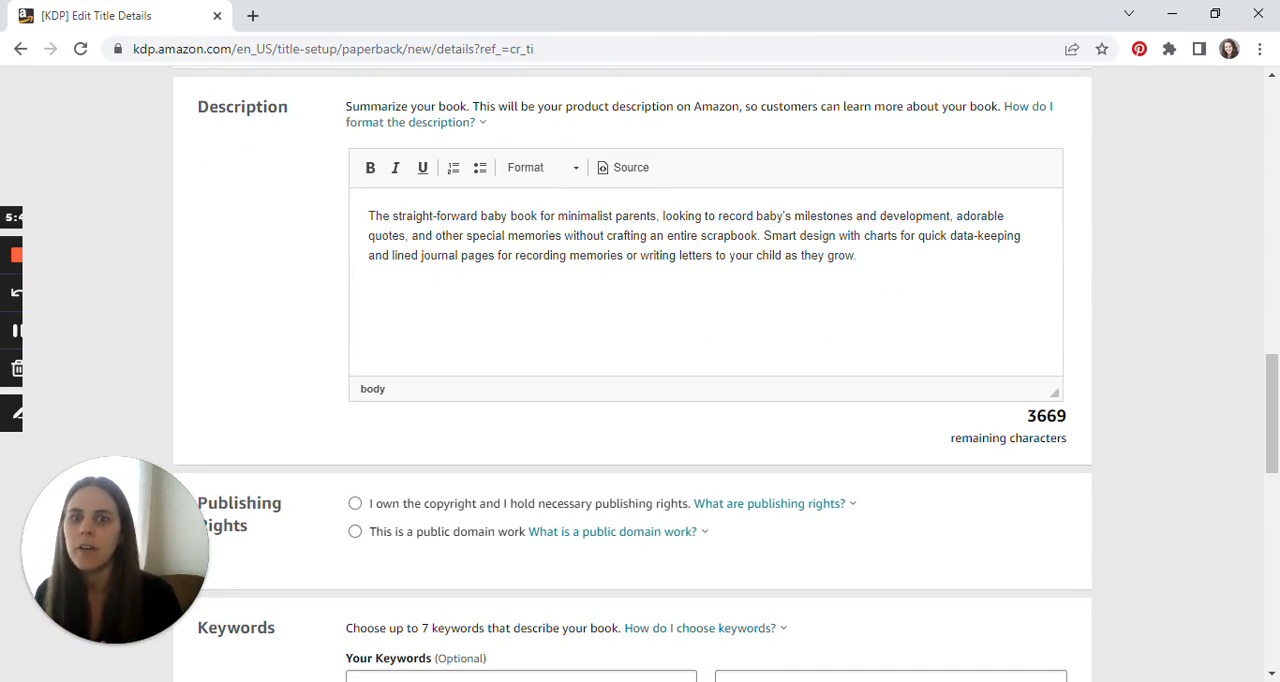
{"action": "left_click", "coordinate": [355, 409]}
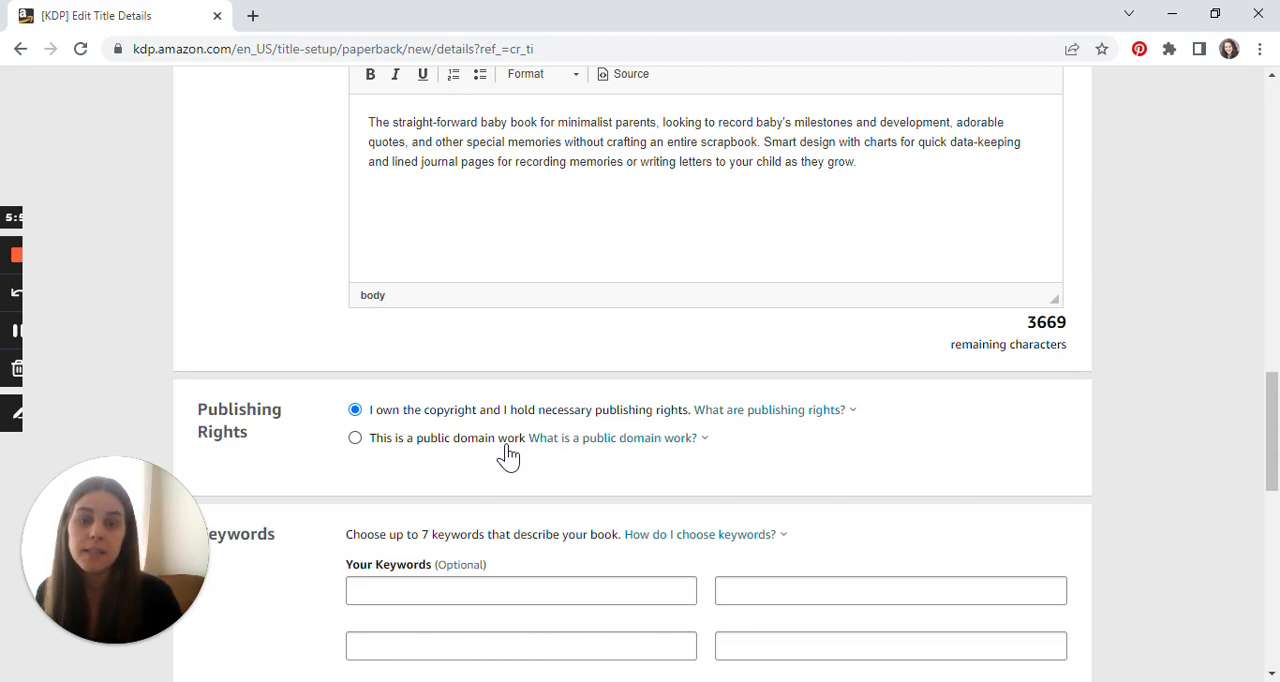
{"action": "scroll", "scroll_direction": "down", "scroll_amount": 3}
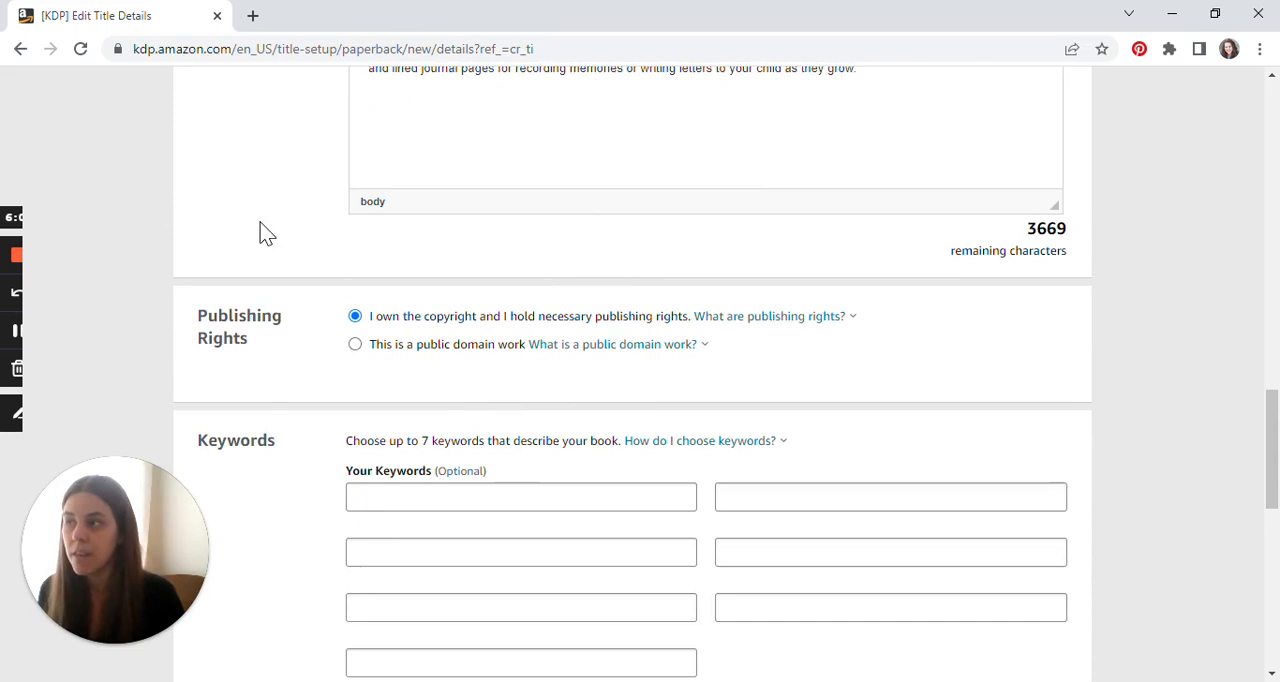
{"action": "mouse_move", "coordinate": [584, 441]}
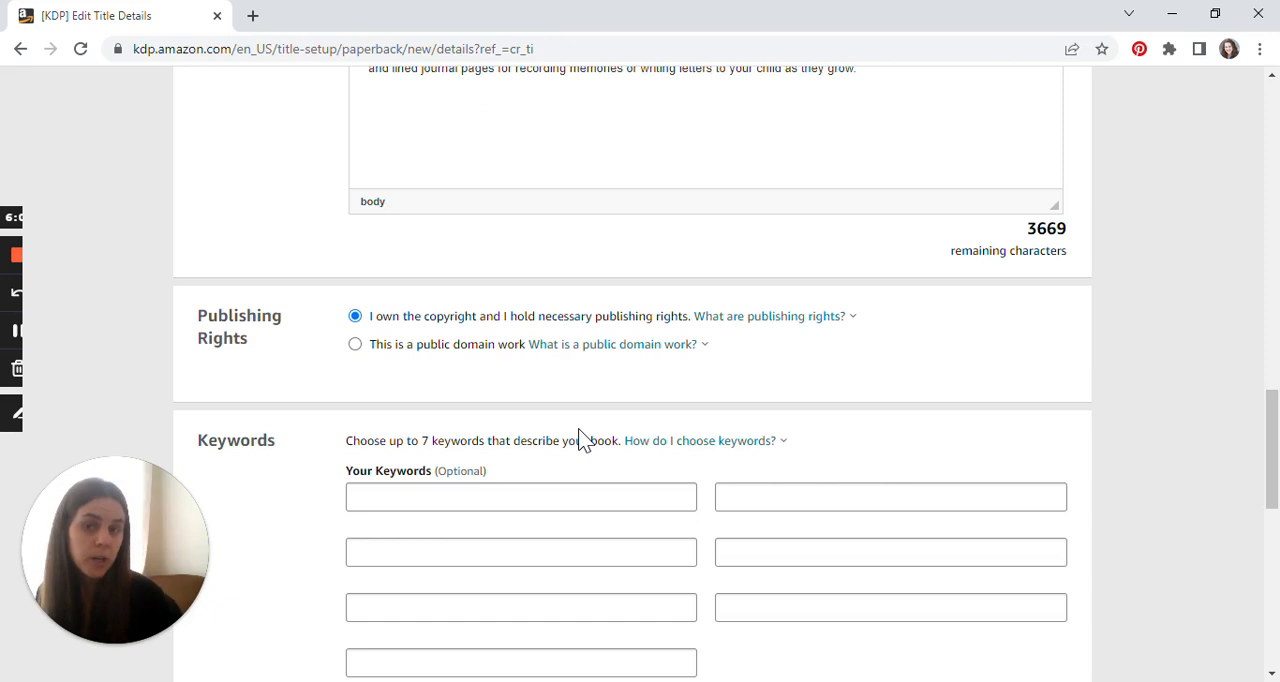
{"action": "scroll", "scroll_direction": "down", "scroll_amount": 3}
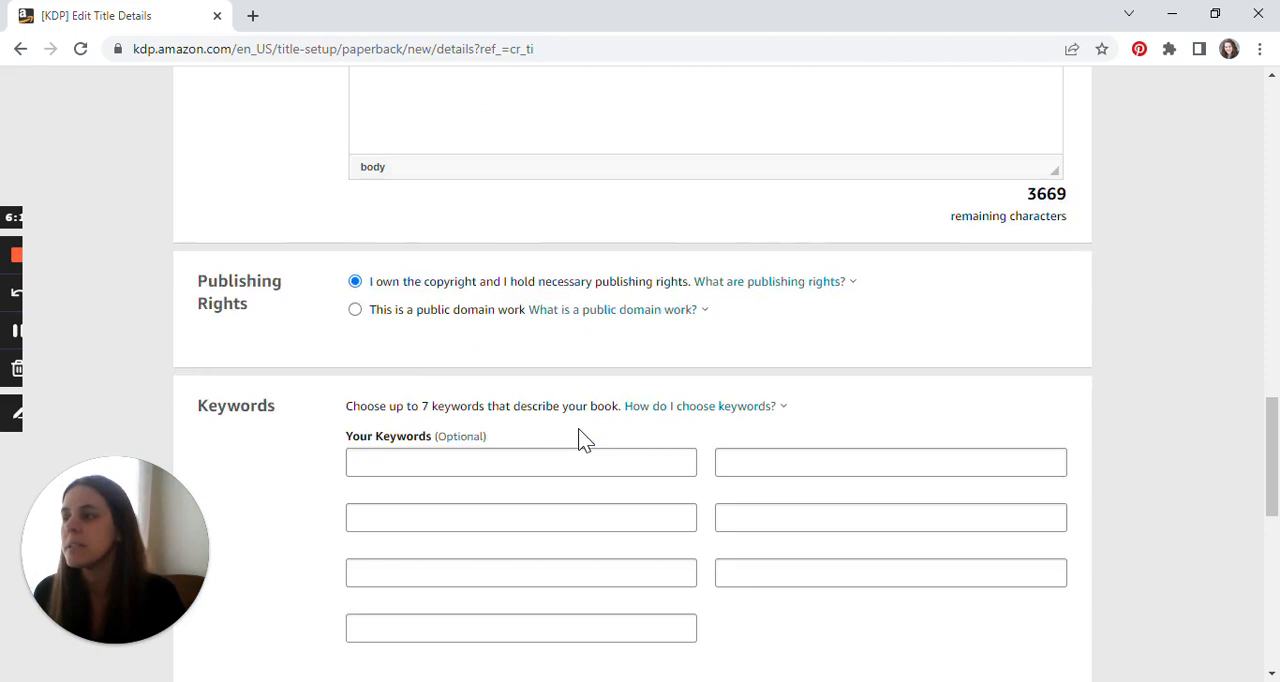
- Fill the Keywords fields with baby book, feeding charts, journal and the remaining keywords
{"action": "type", "text": "baby book"}
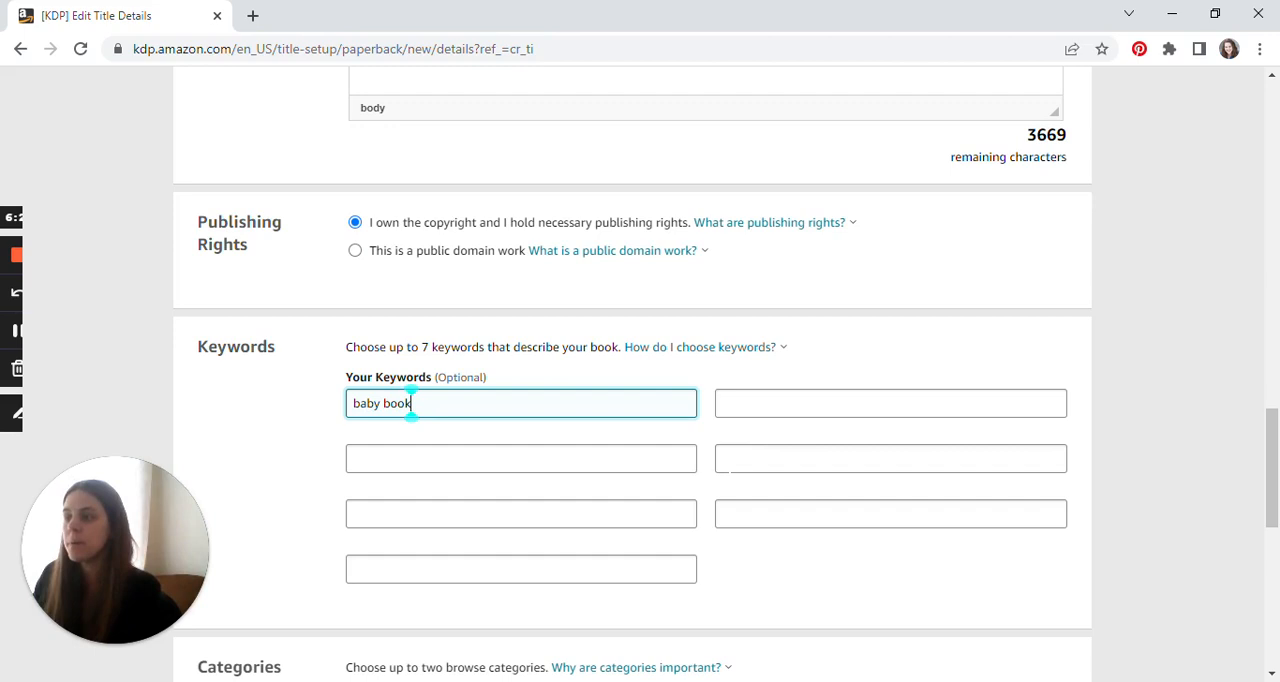
{"action": "left_click", "coordinate": [457, 373]}
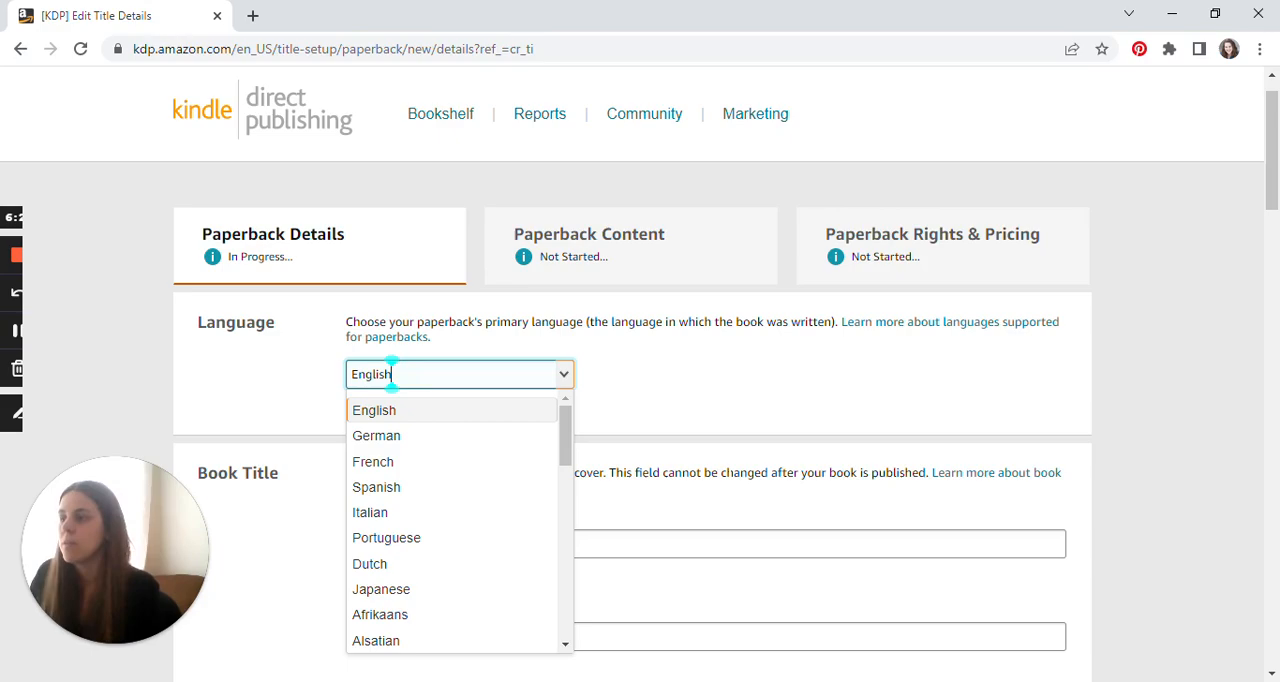
{"action": "scroll", "scroll_direction": "down", "scroll_amount": 3}
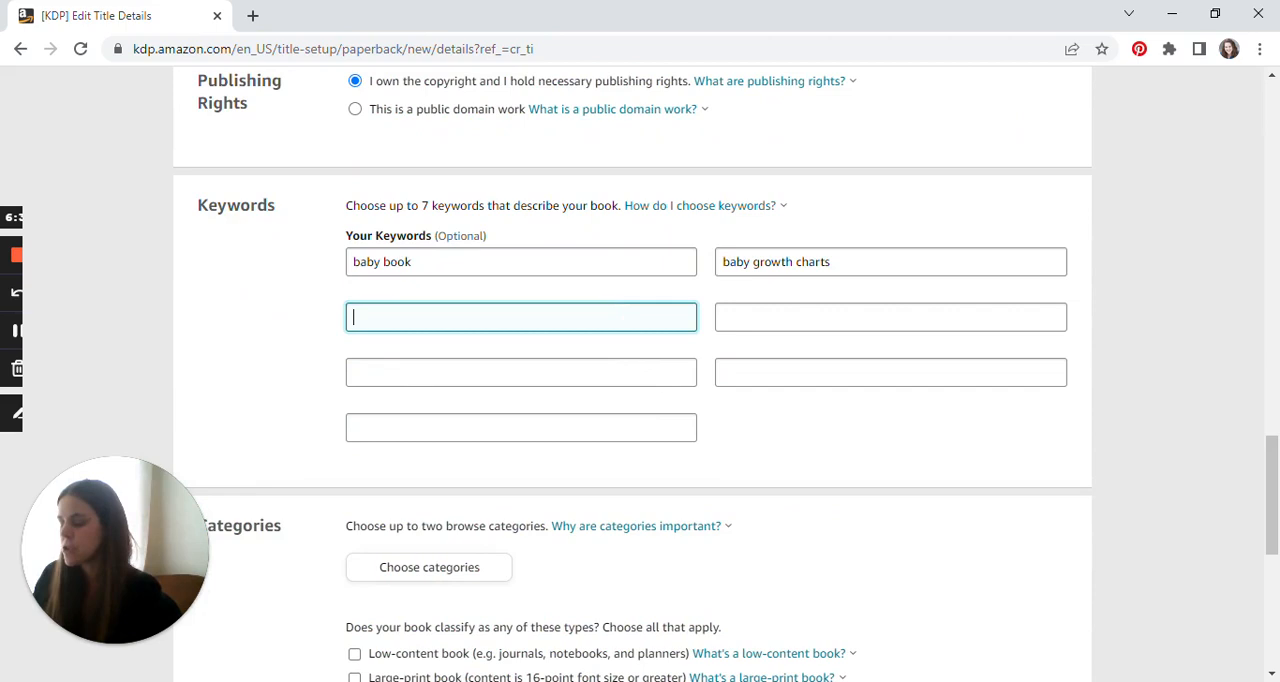
{"action": "type", "text": "feeding charts"}
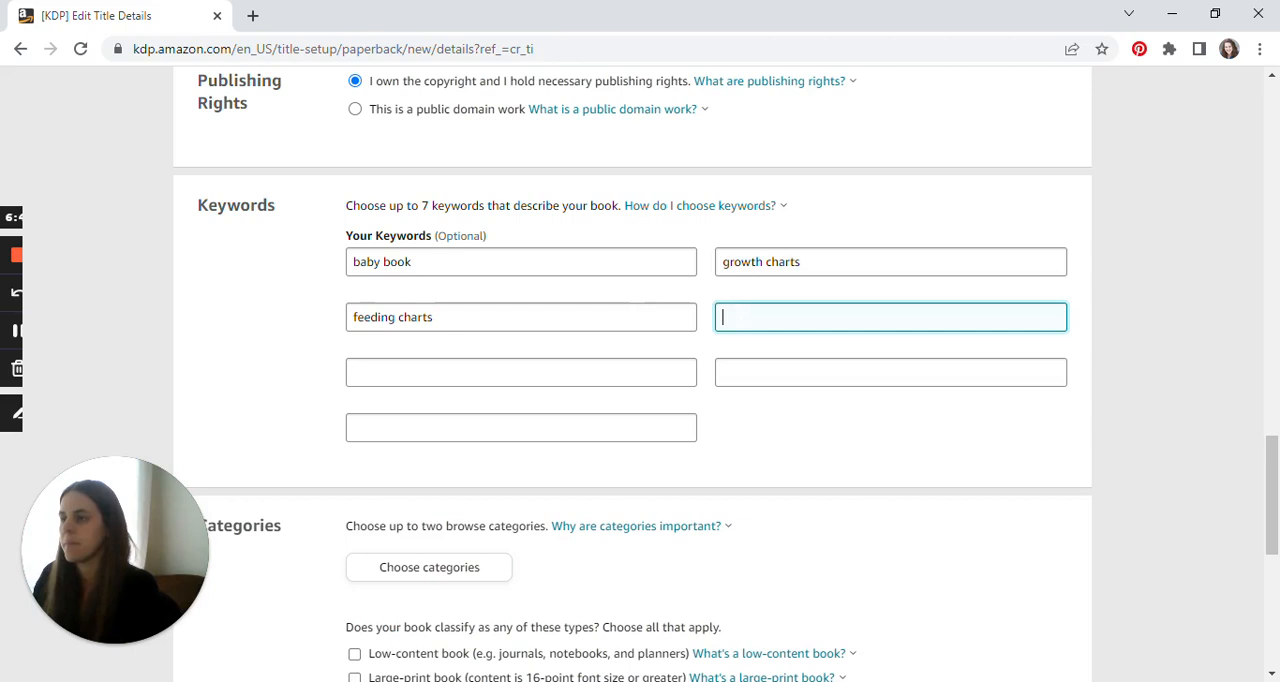
{"action": "type", "text": "journal"}
{"action": "left_click", "coordinate": [521, 372]}
{"action": "type", "text": "record keeper"}
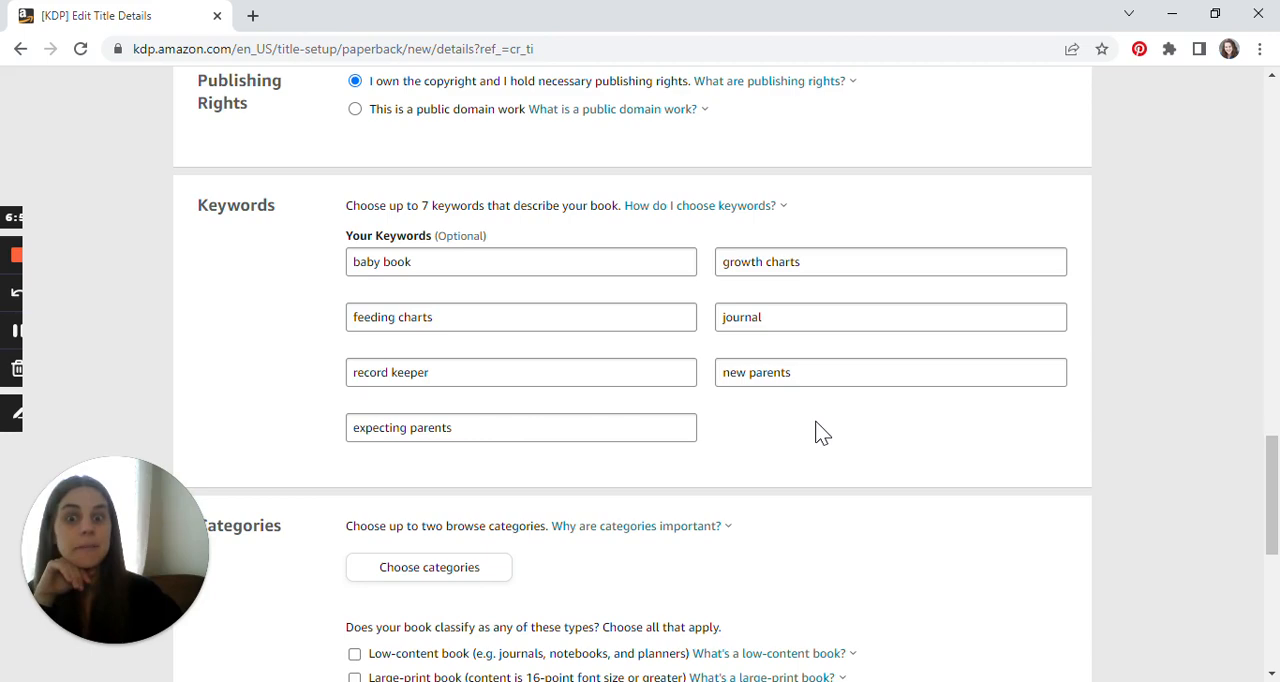
{"action": "left_click", "coordinate": [428, 567]}
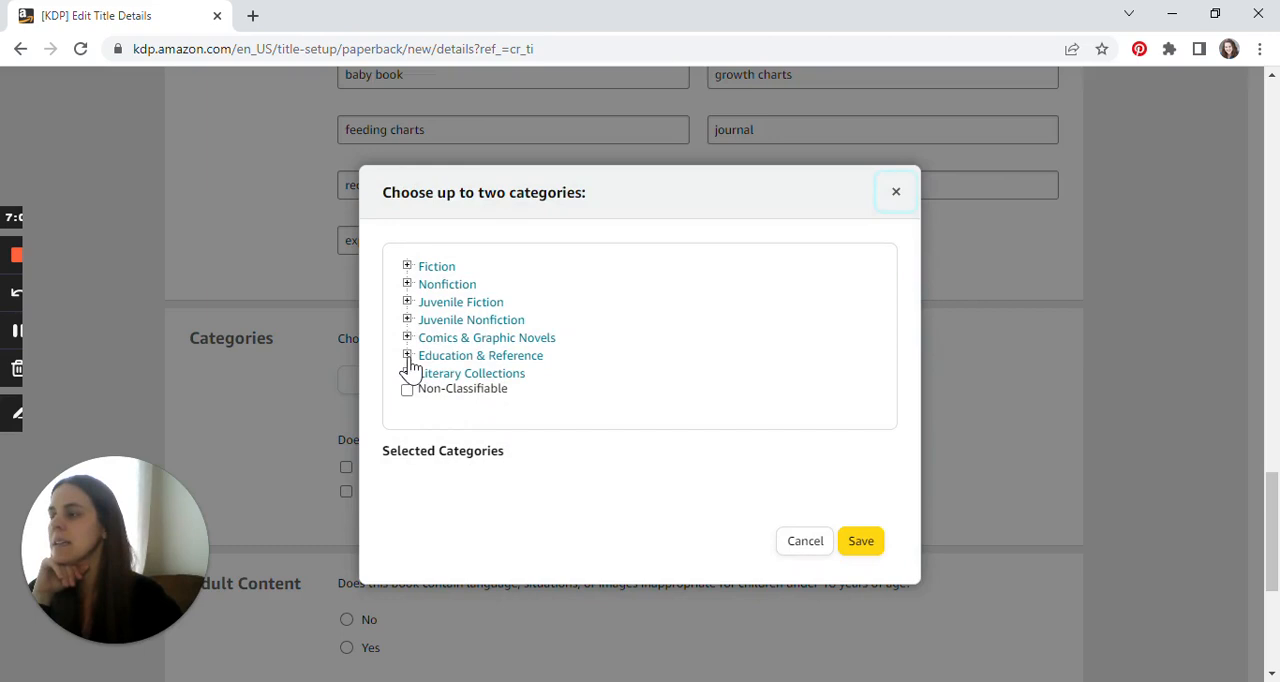
- Expand Education & Reference, tick Non-Classifiable, and save the category choice
{"action": "left_click", "coordinate": [408, 355]}
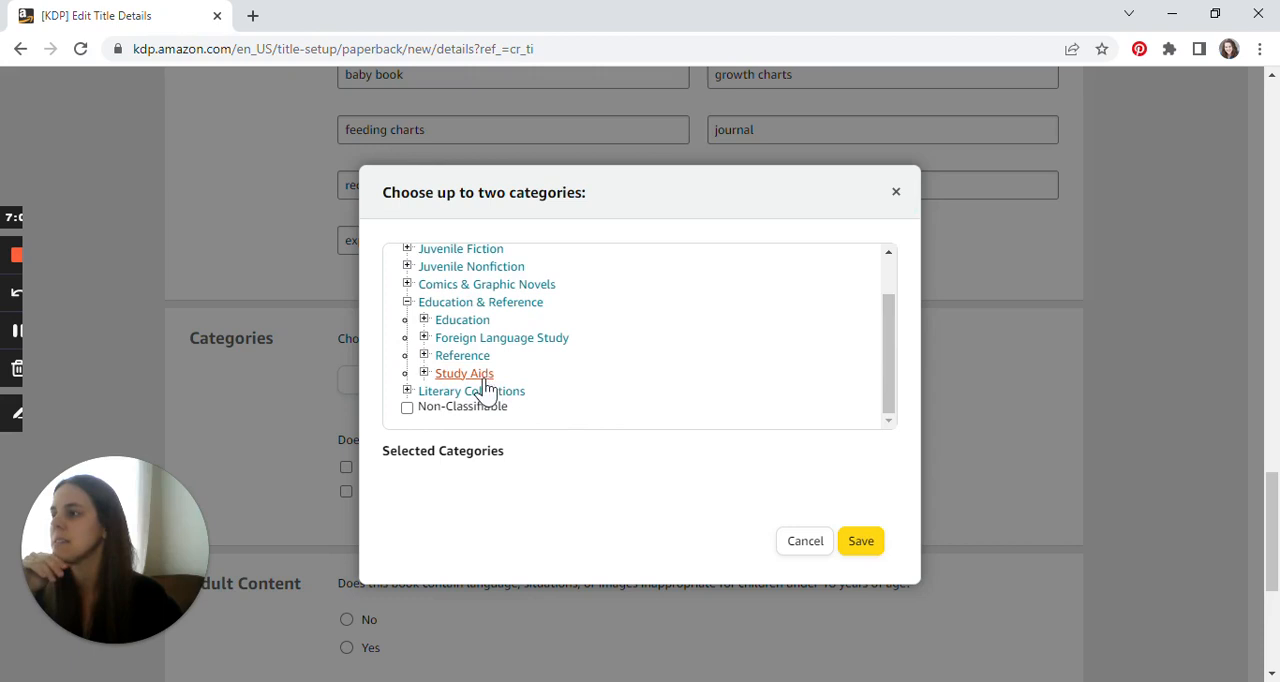
{"action": "scroll", "scroll_direction": "up", "scroll_amount": 3}
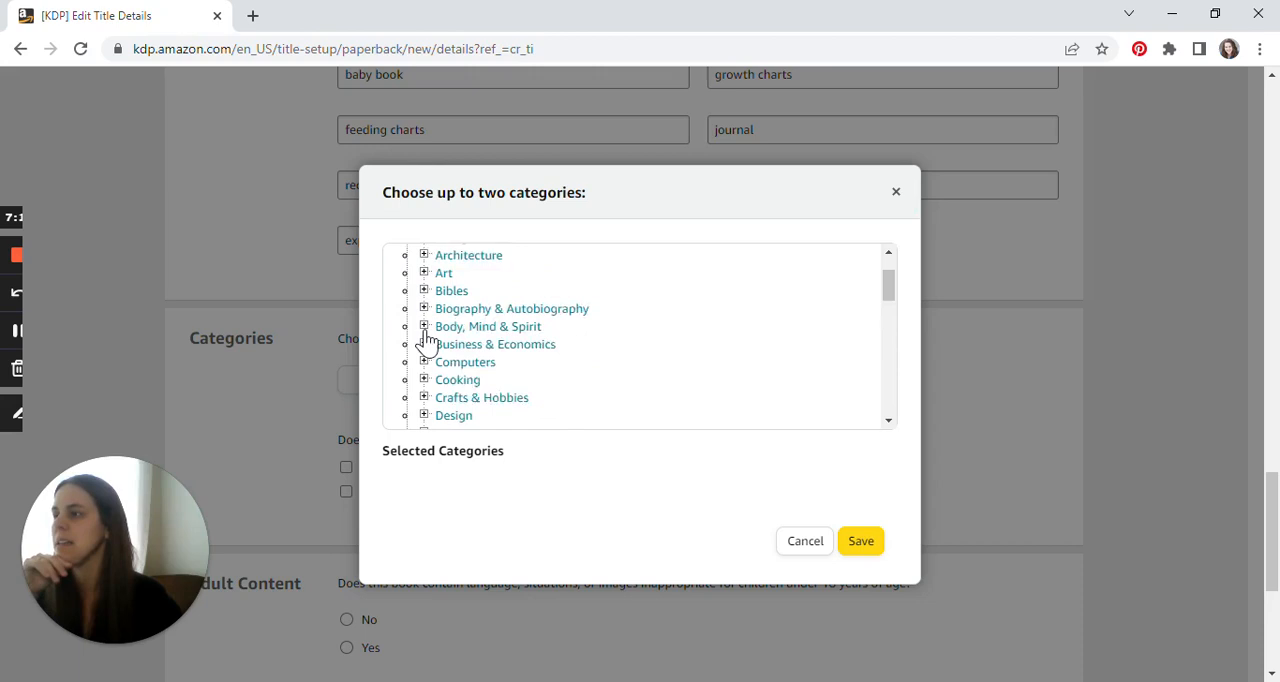
{"action": "scroll", "scroll_direction": "down", "scroll_amount": 3}
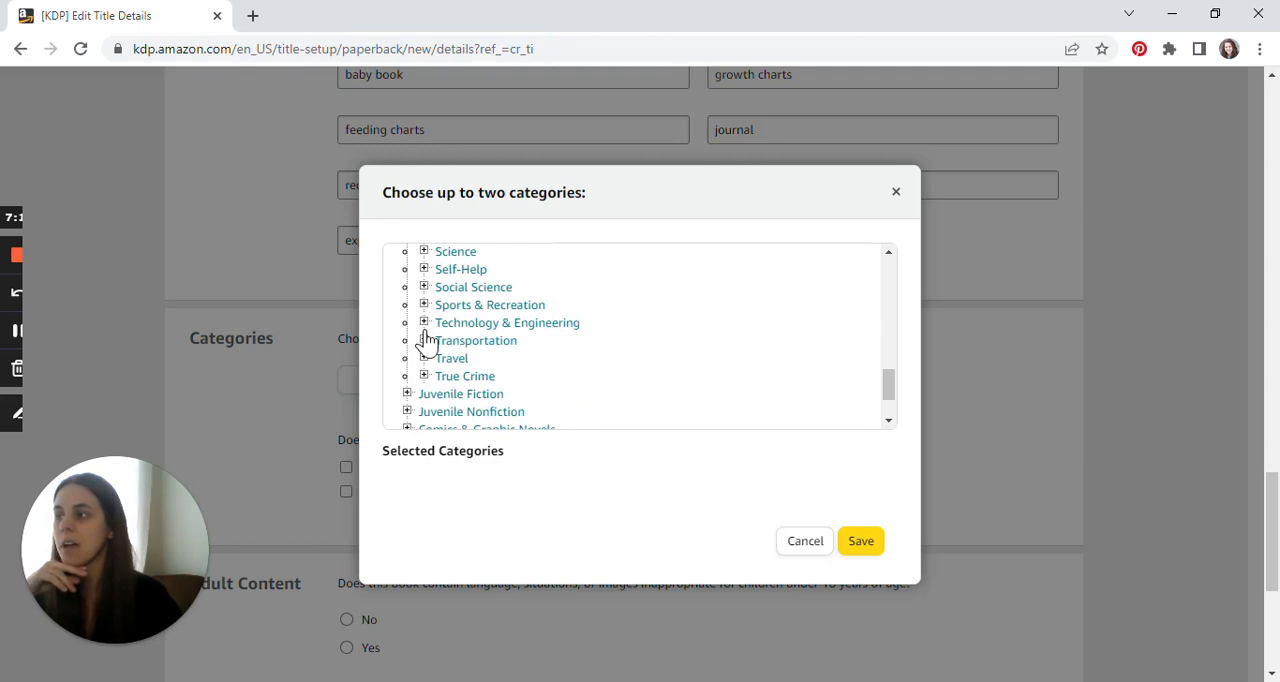
{"action": "left_click", "coordinate": [407, 406]}
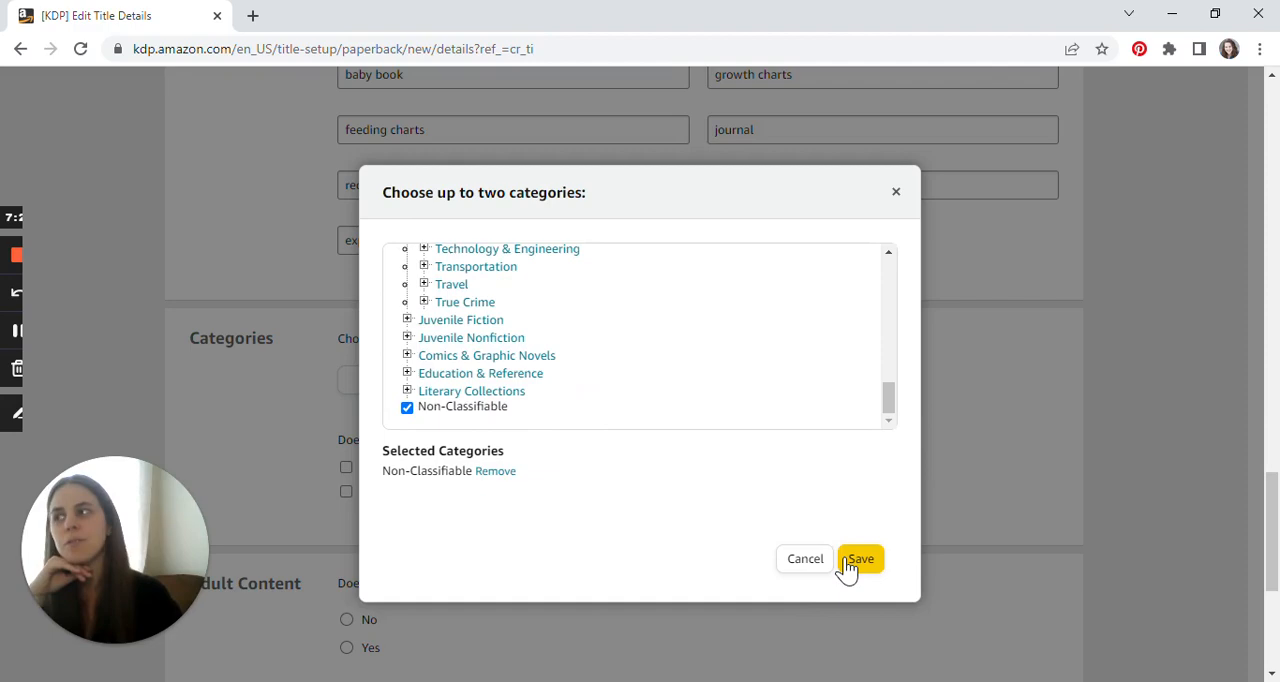
{"action": "left_click", "coordinate": [860, 558]}
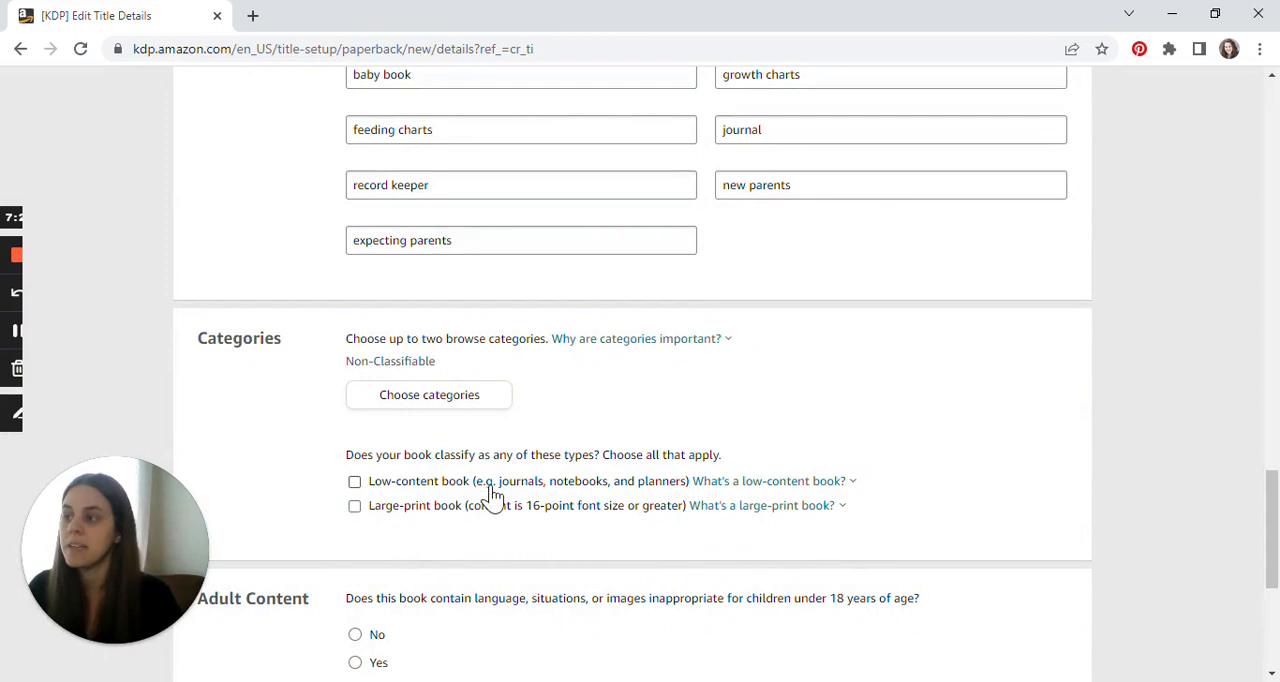
- Tick Low-content book, choose No for adult content, and save and continue
{"action": "left_click", "coordinate": [354, 481]}
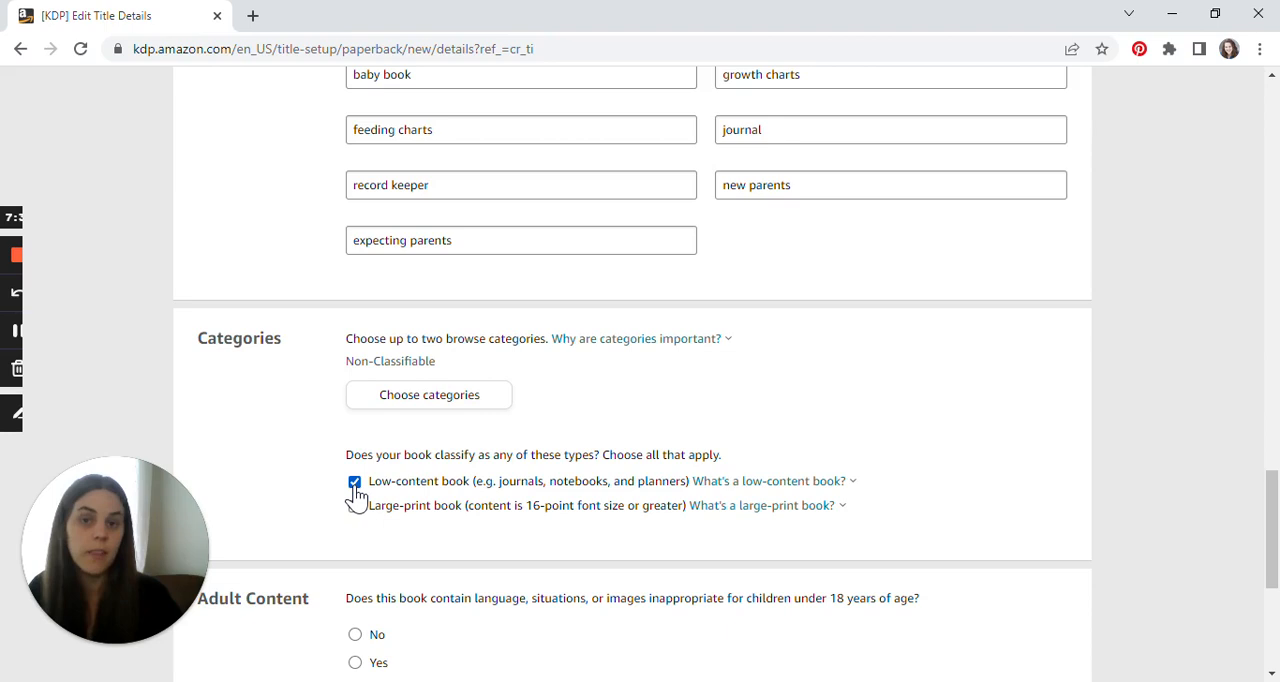
{"action": "scroll", "scroll_direction": "down", "scroll_amount": 3}
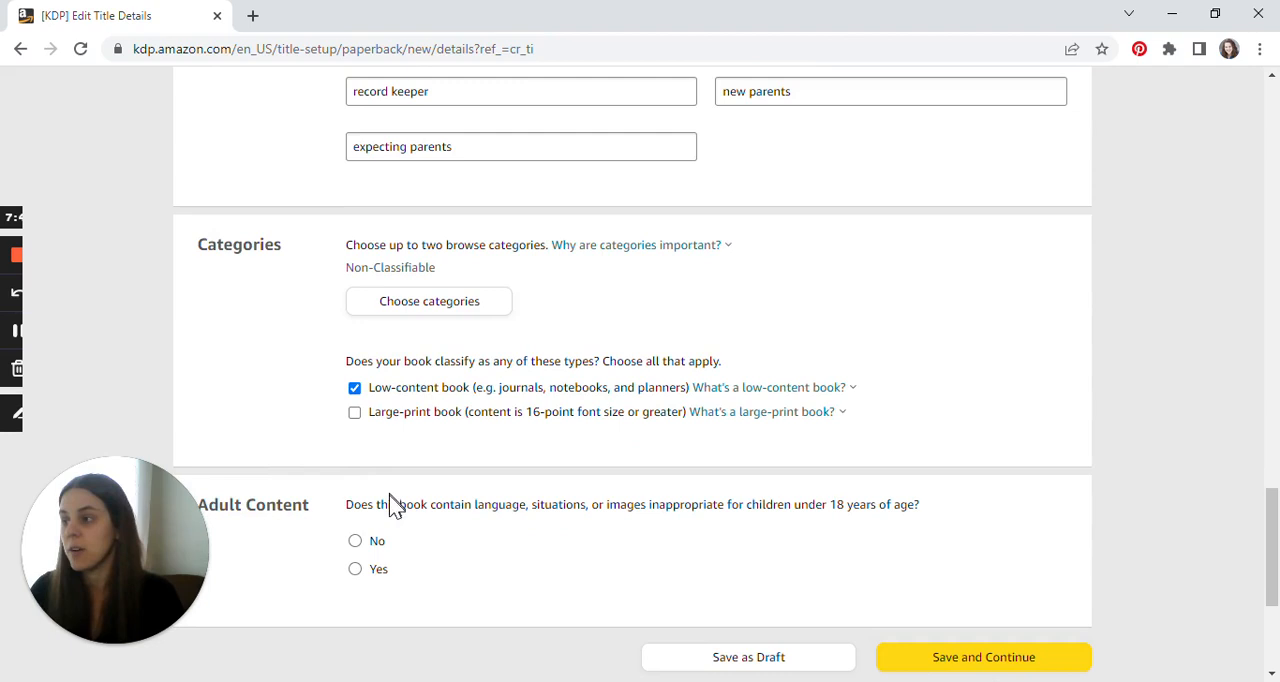
{"action": "left_click", "coordinate": [355, 540]}
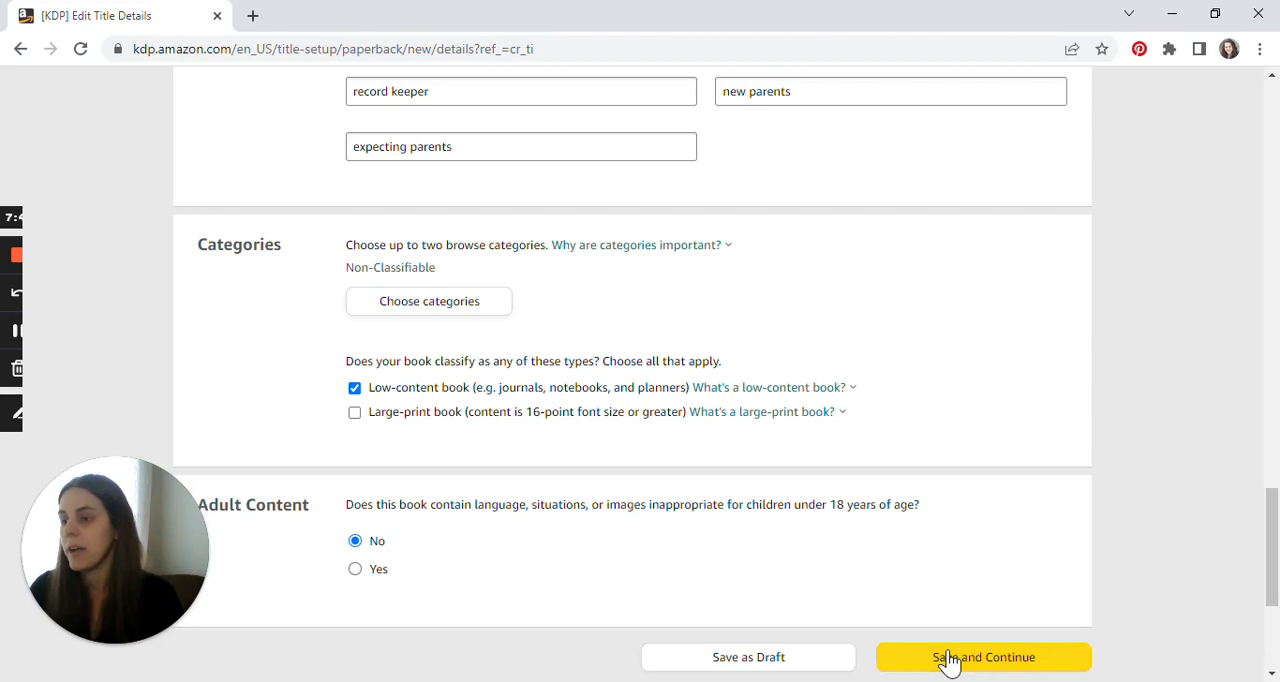
{"action": "left_click", "coordinate": [982, 657]}
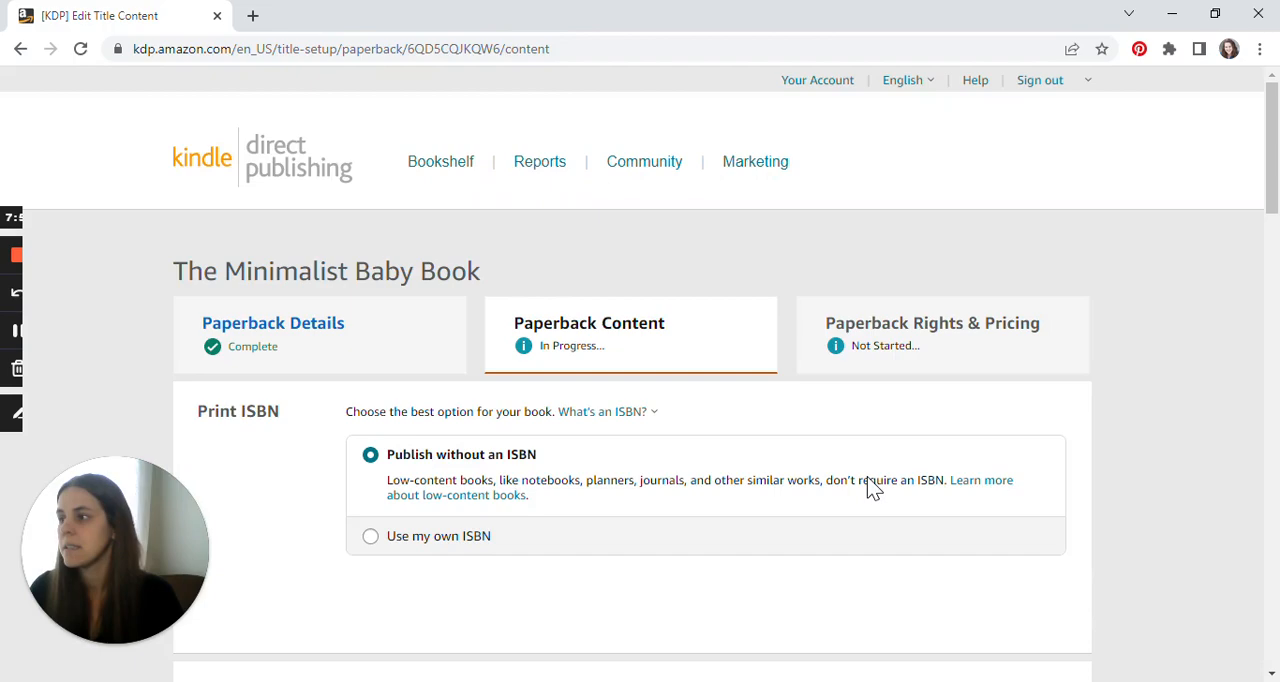
- Keep no ISBN, date 03/29/2023, B&W white paper, 6x9, no bleed, matte
{"action": "scroll", "scroll_direction": "down", "scroll_amount": 3}
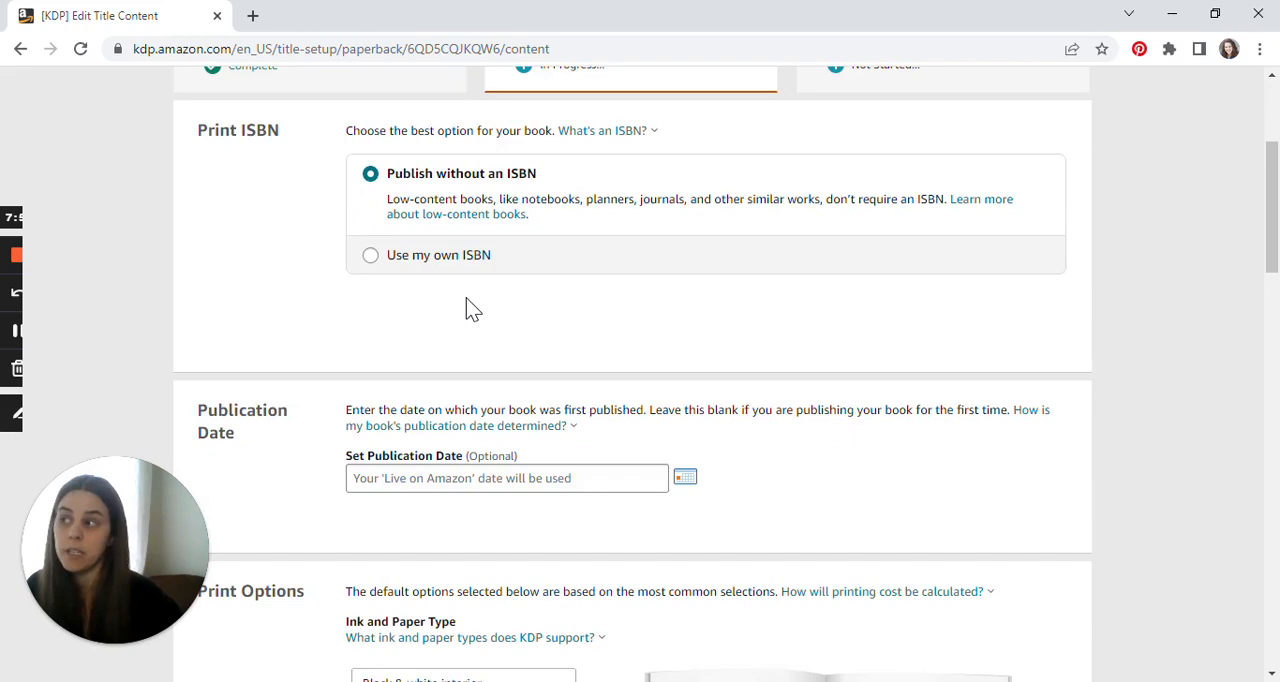
{"action": "scroll", "scroll_direction": "down", "scroll_amount": 3}
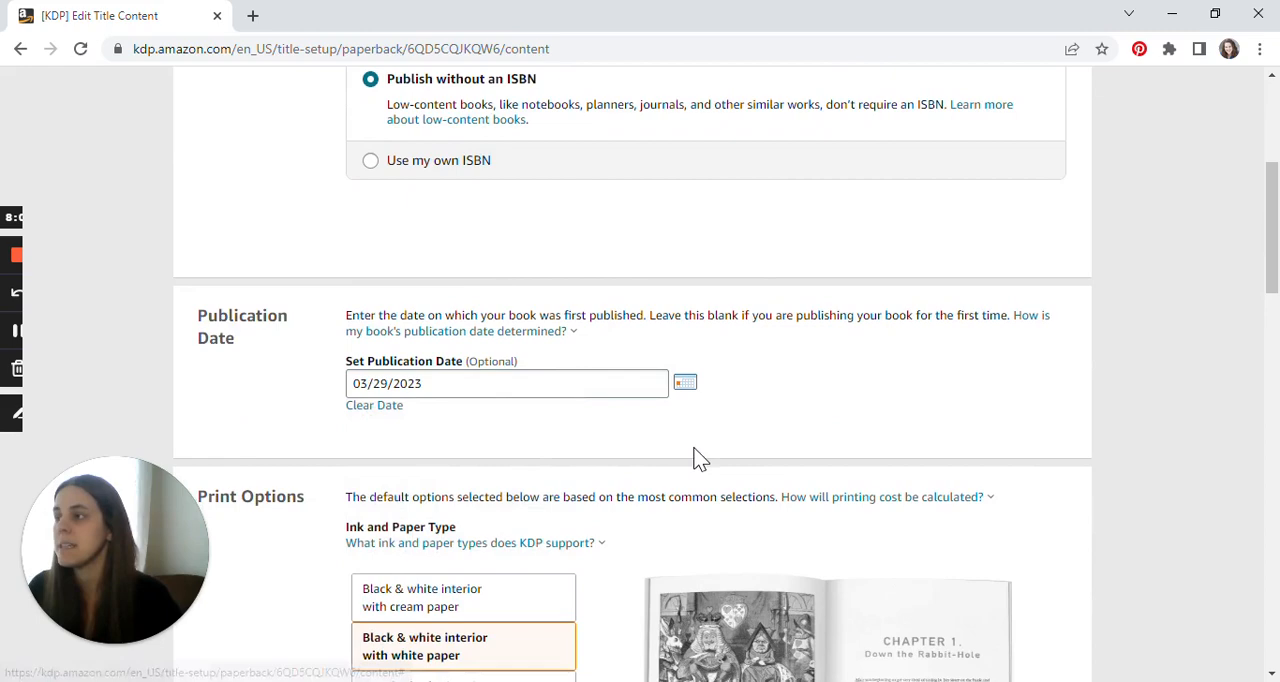
{"action": "scroll", "scroll_direction": "down", "scroll_amount": 3}
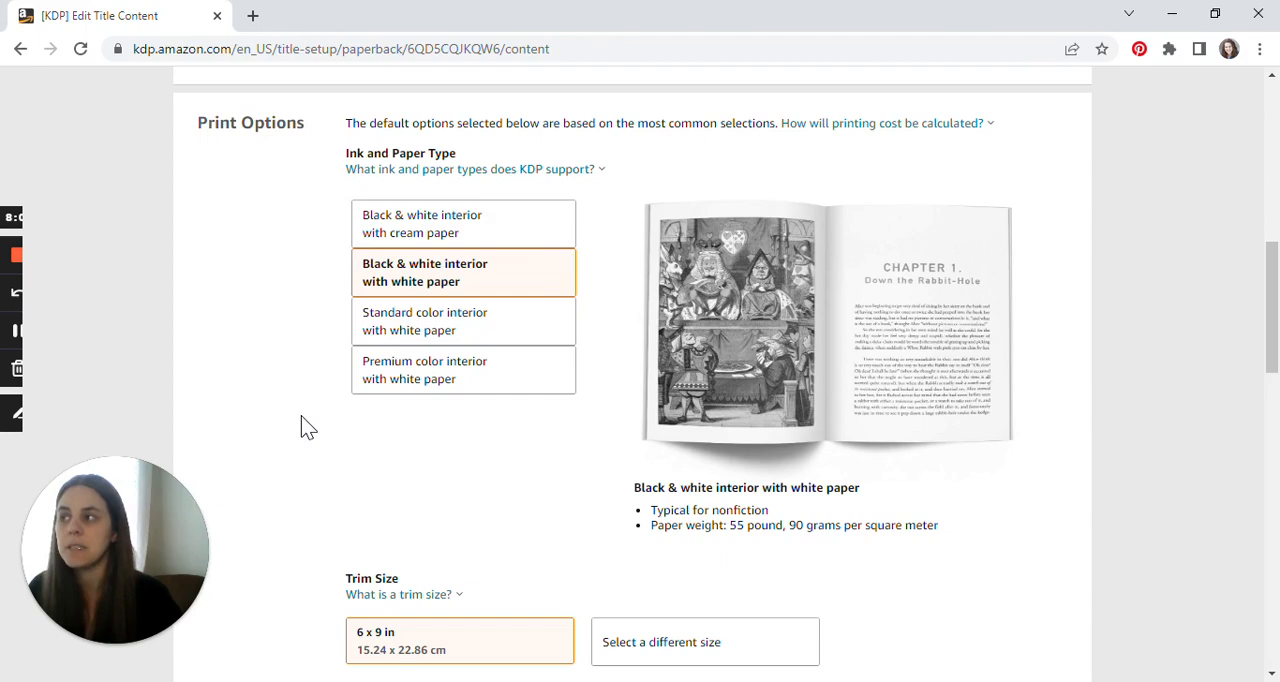
{"action": "mouse_move", "coordinate": [465, 295]}
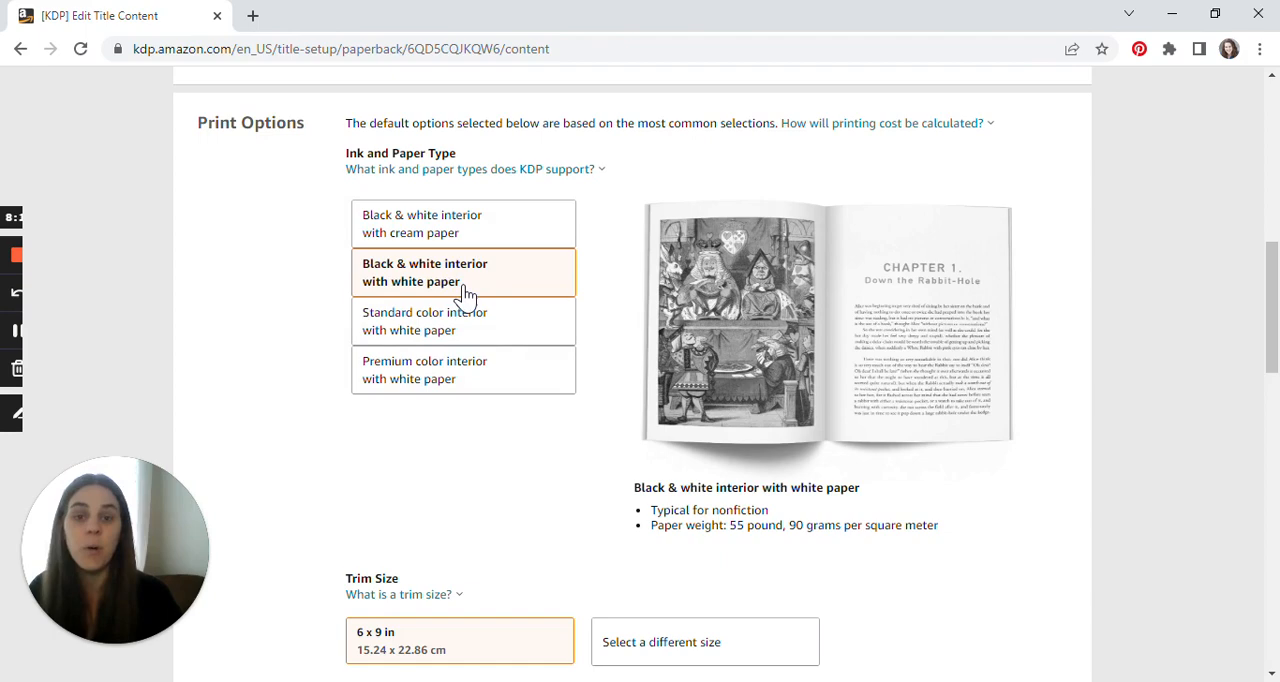
{"action": "scroll", "scroll_direction": "down", "scroll_amount": 3}
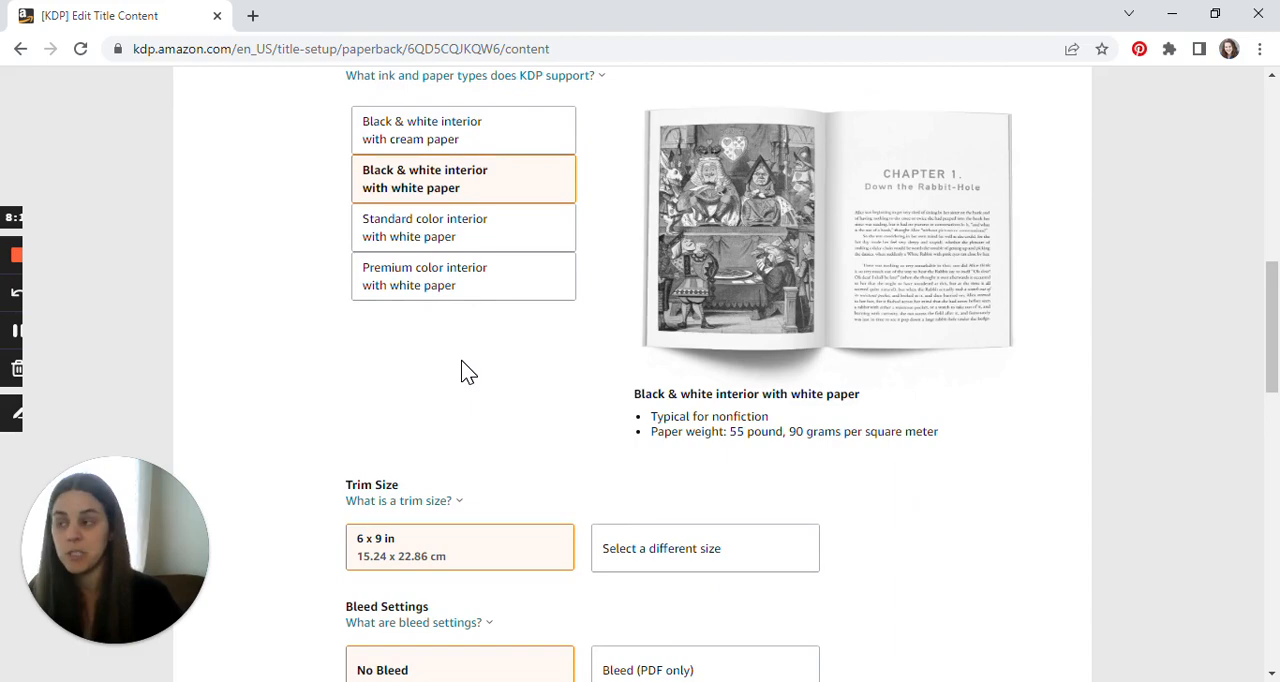
{"action": "scroll", "scroll_direction": "down", "scroll_amount": 3}
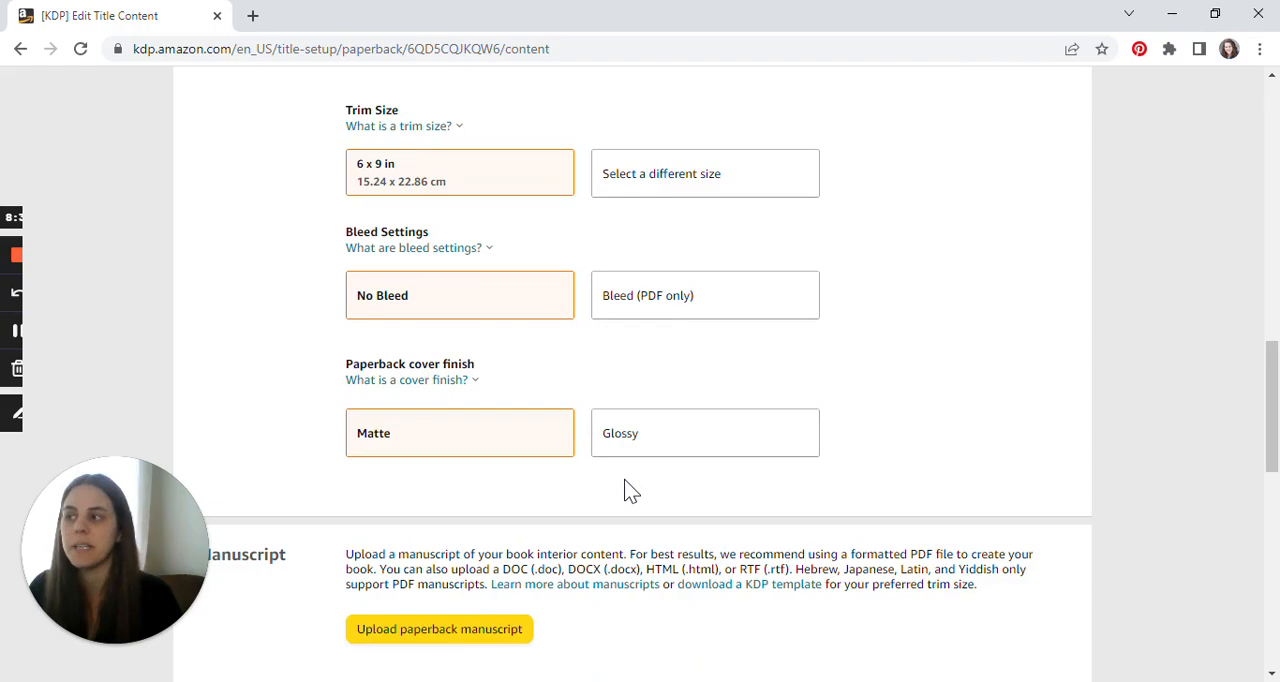
{"action": "scroll", "scroll_direction": "up", "scroll_amount": 3}
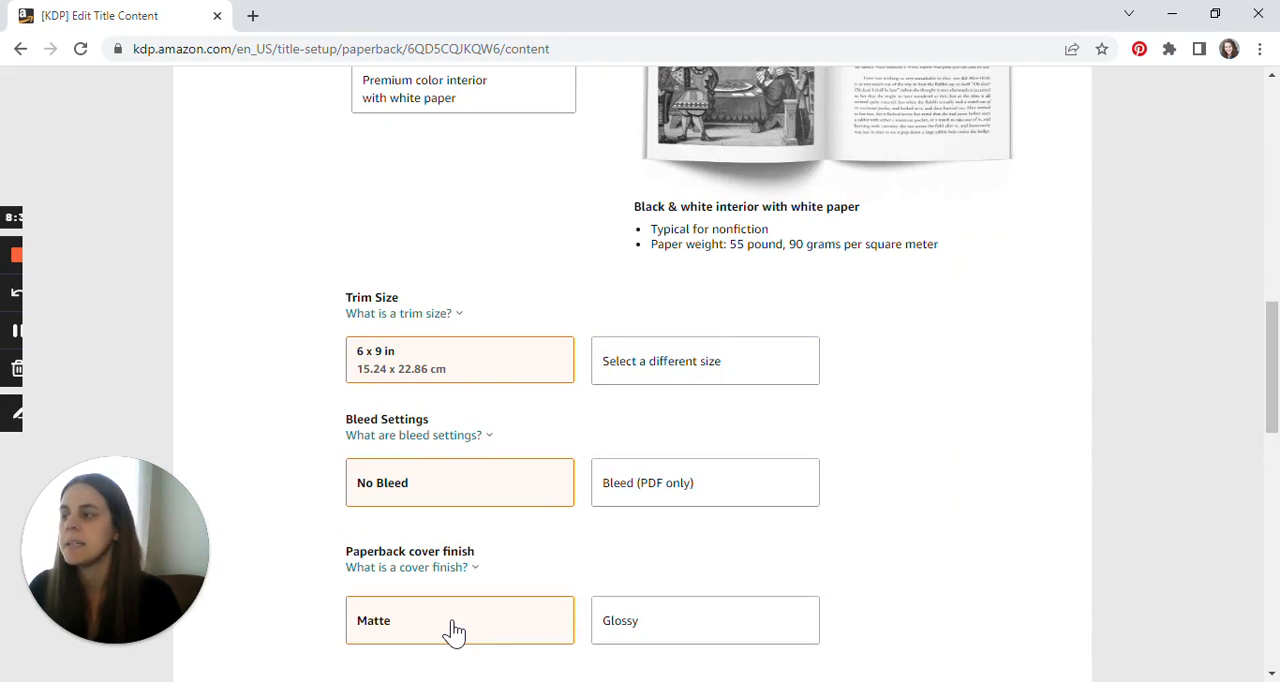
{"action": "scroll", "scroll_direction": "down", "scroll_amount": 3}
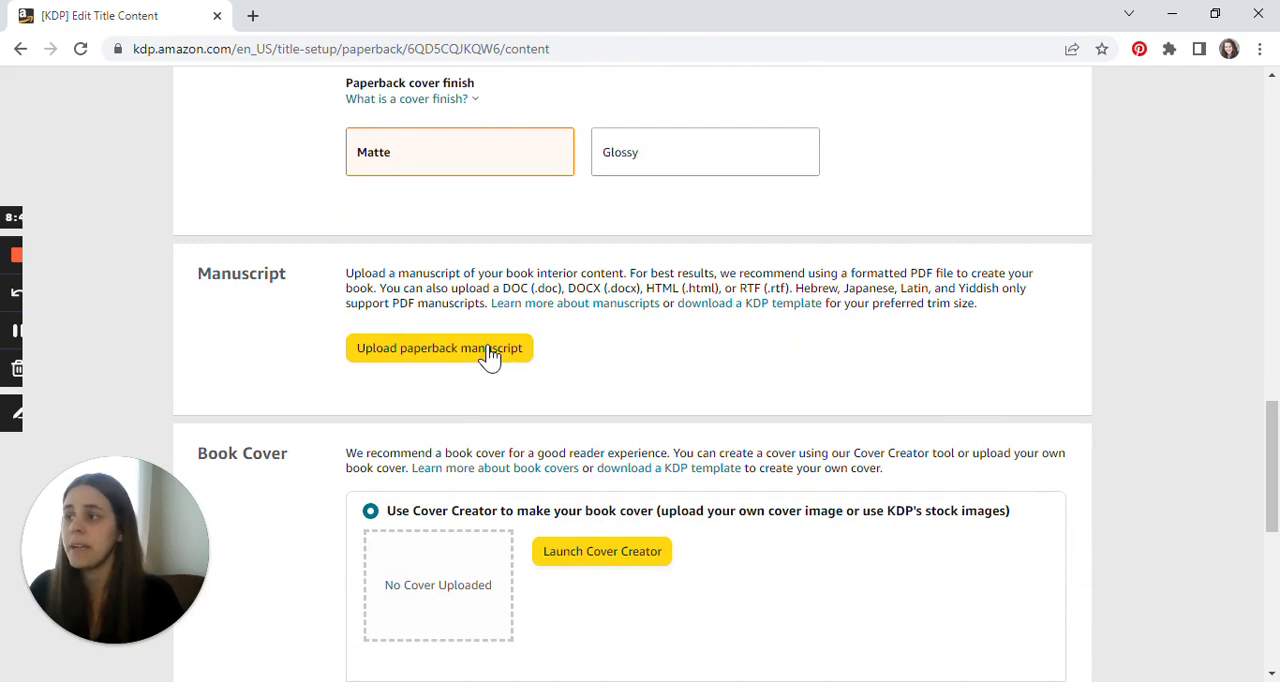
- Upload 'The Minimalist Baby Book Interior Content.pdf' as the manuscript and launch Cover Creator
{"action": "left_click", "coordinate": [438, 347]}
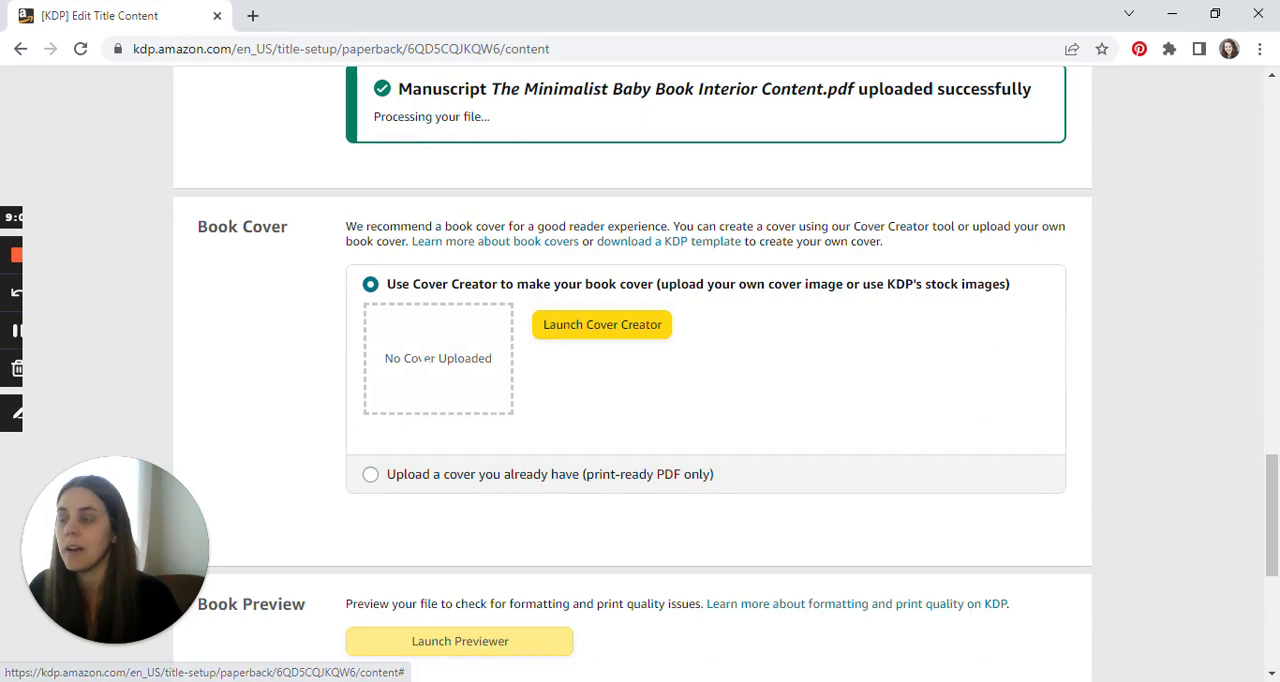
{"action": "left_click", "coordinate": [601, 324]}
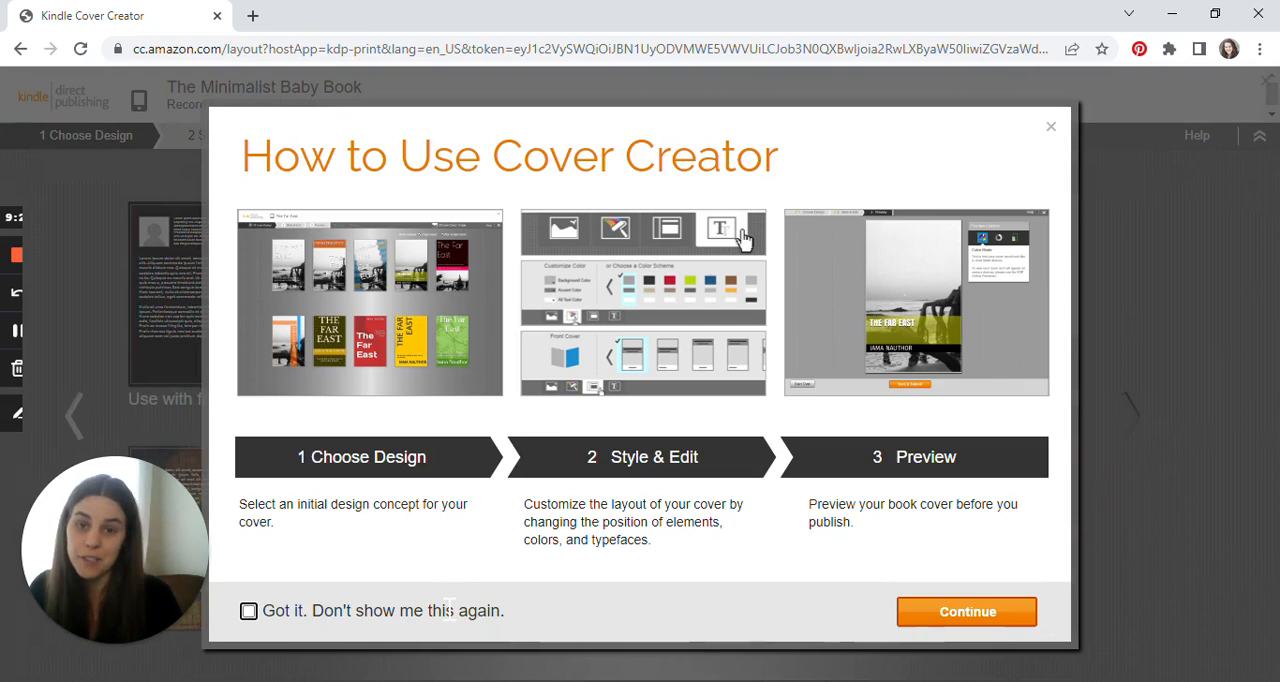
{"action": "mouse_move", "coordinate": [387, 400]}
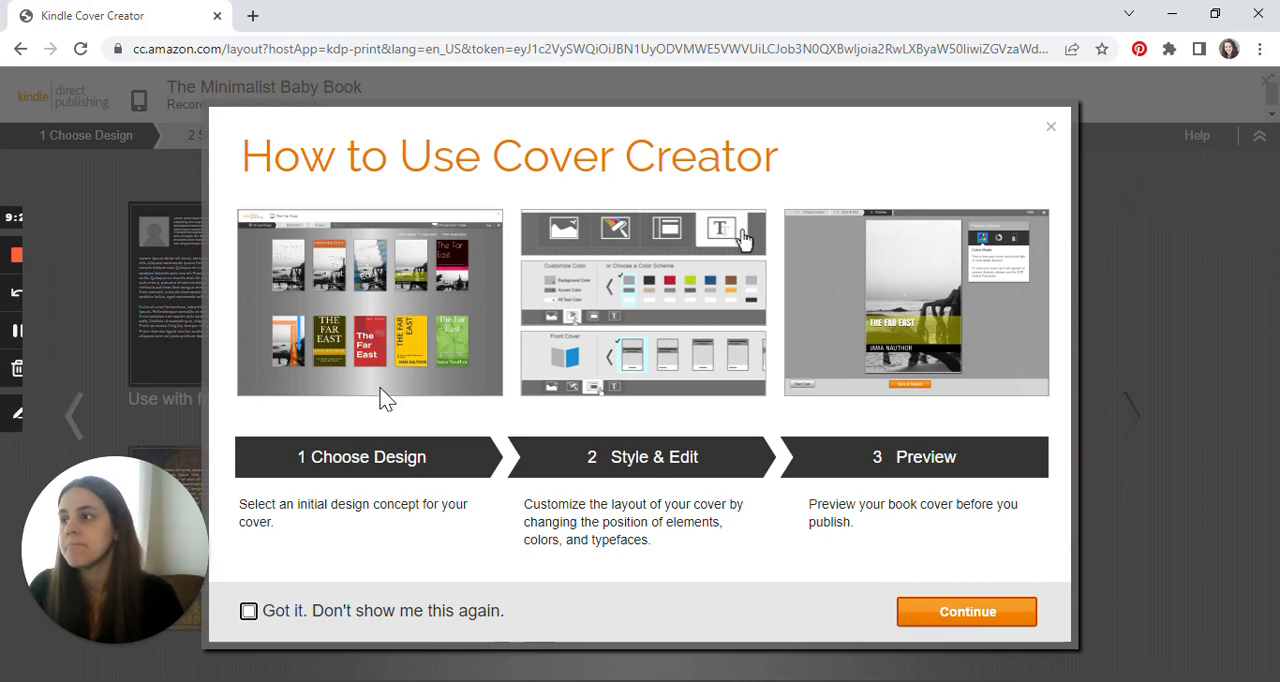
{"action": "mouse_move", "coordinate": [483, 358]}
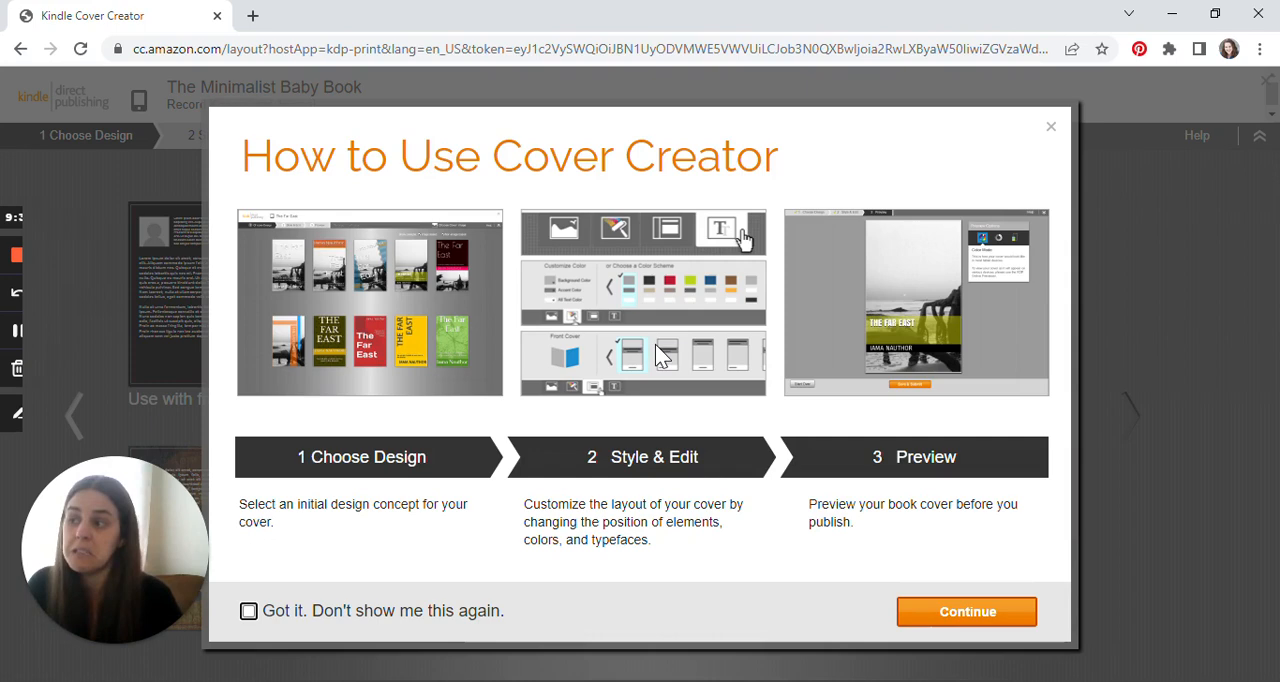
{"action": "mouse_move", "coordinate": [1051, 127]}
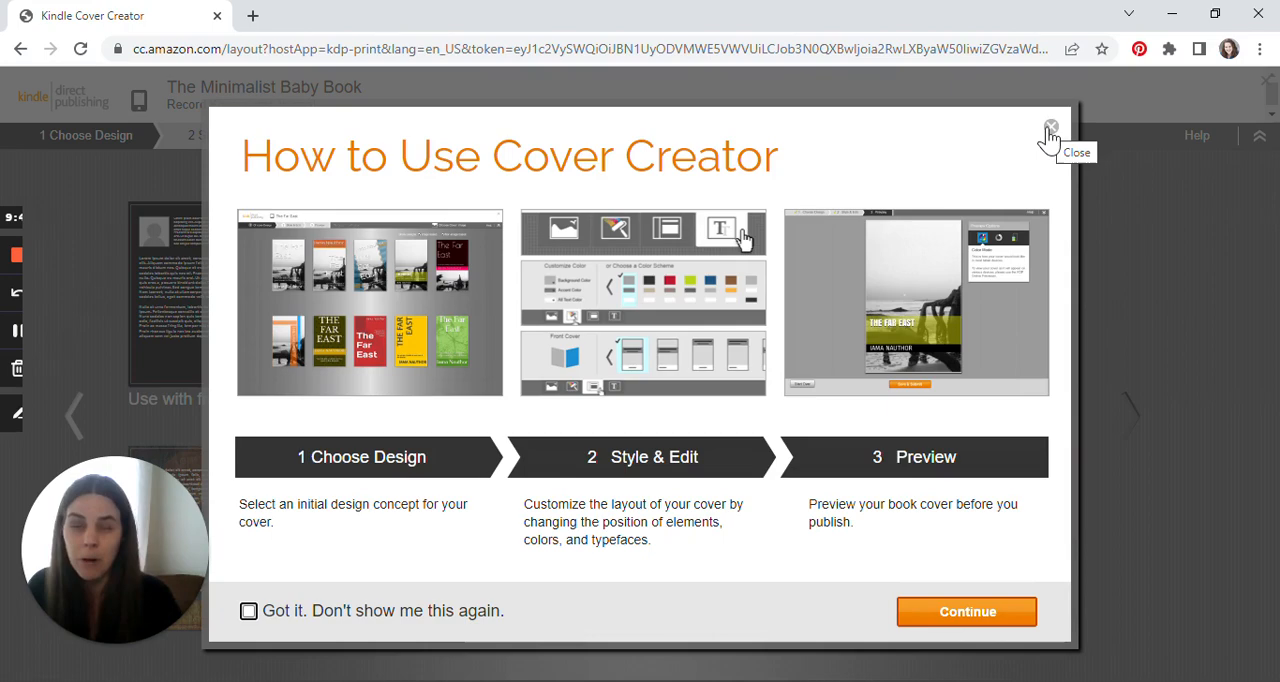
- Close the How to Use Cover Creator popup to reveal the cover design gallery
{"action": "left_click", "coordinate": [1051, 127]}
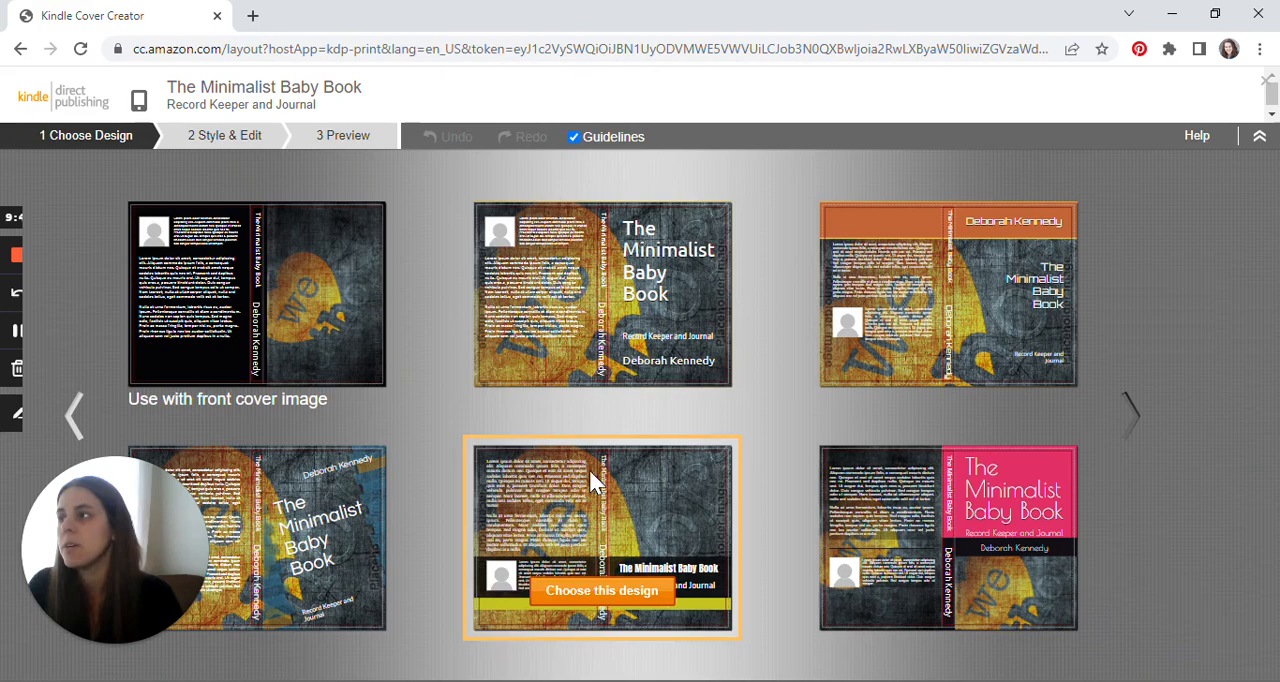
- Switch from the bottom-title-band design to uploading the existing print-ready cover PDF
{"action": "left_click", "coordinate": [601, 590]}
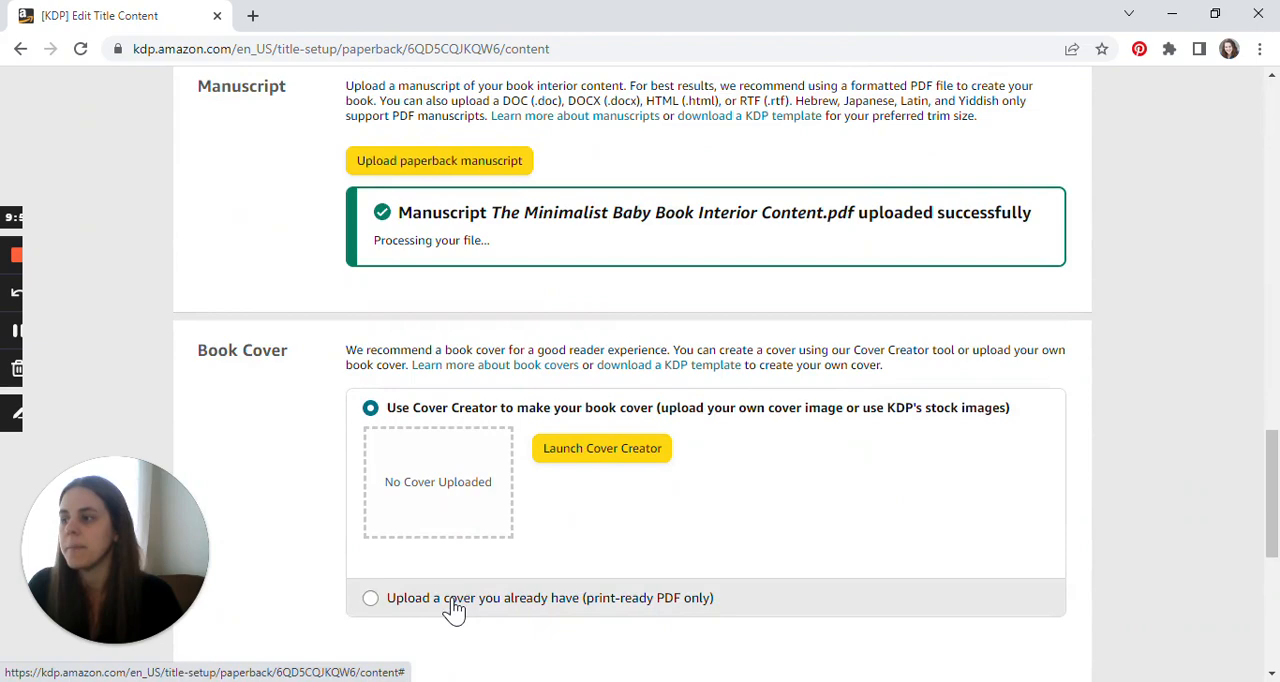
{"action": "left_click", "coordinate": [370, 597]}
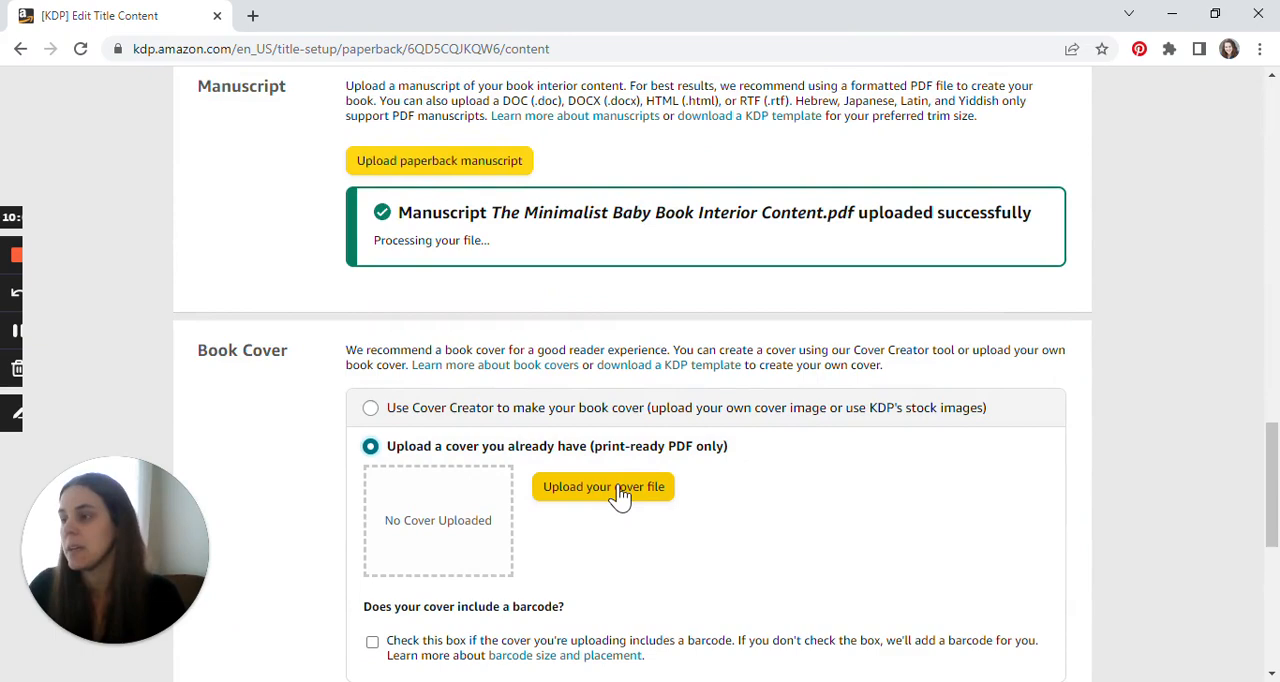
{"action": "left_click", "coordinate": [603, 487]}
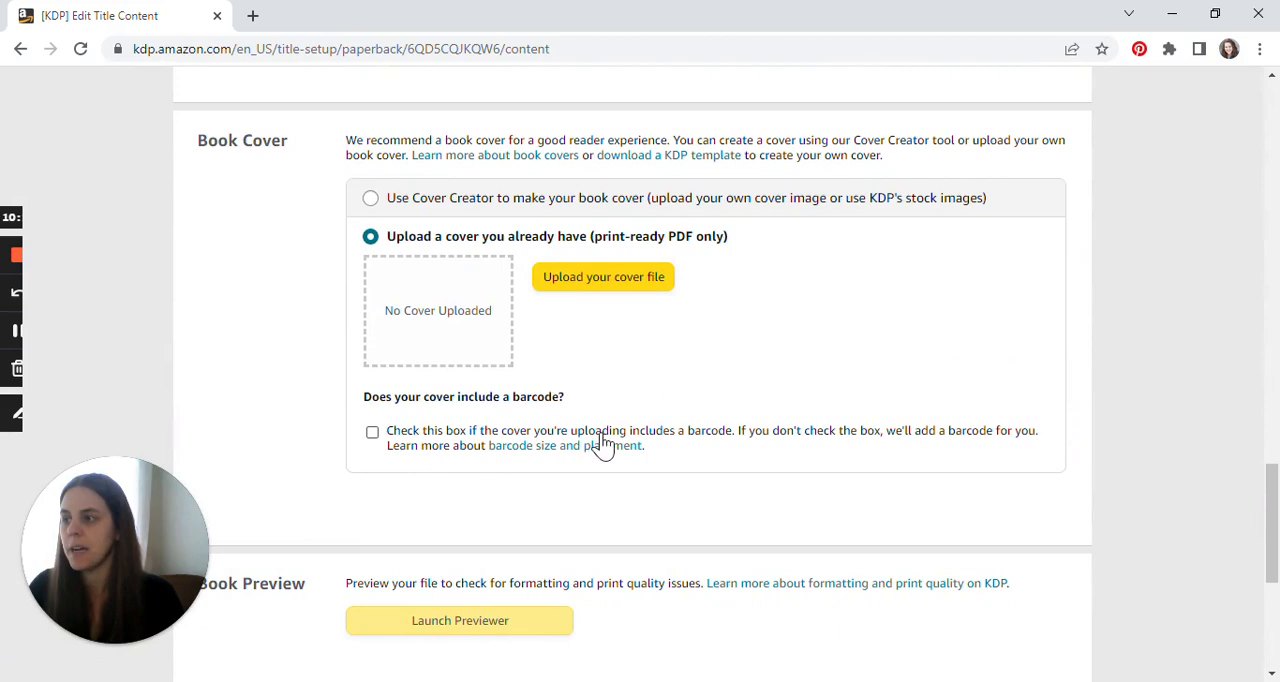
{"action": "left_click", "coordinate": [603, 277]}
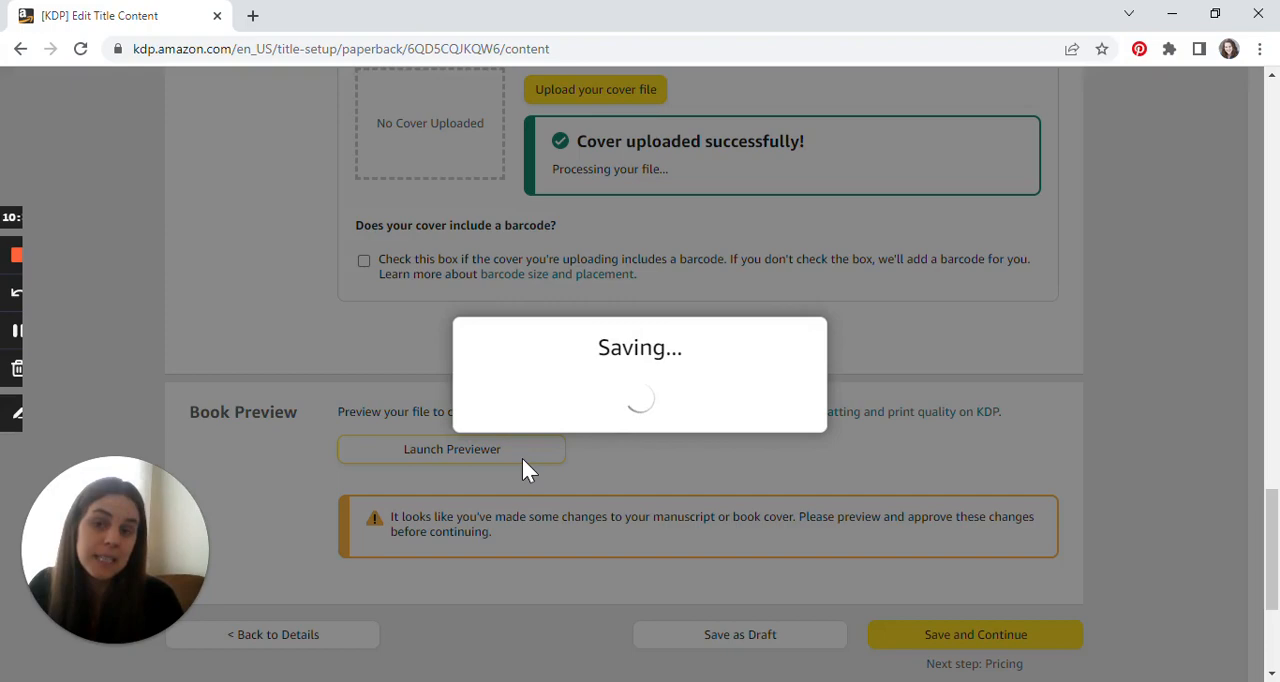
- Review the book in Print Previewer and approve the files
{"action": "left_click", "coordinate": [451, 448]}
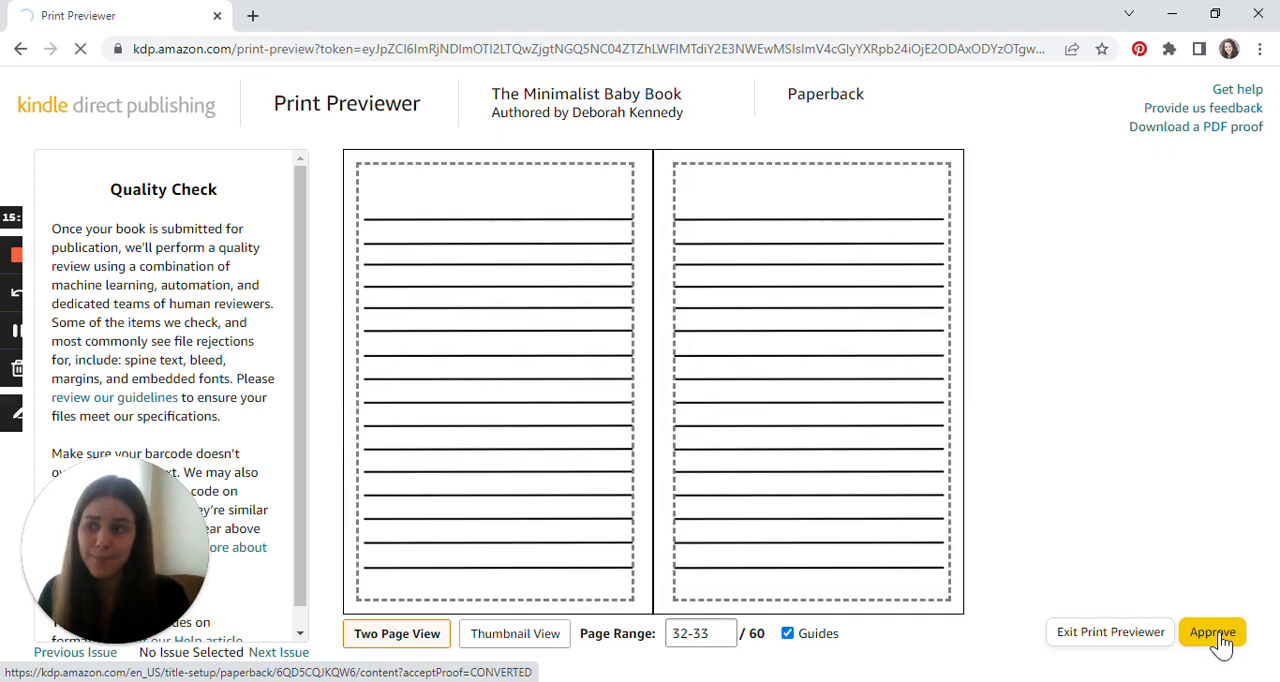
{"action": "left_click", "coordinate": [1211, 631]}
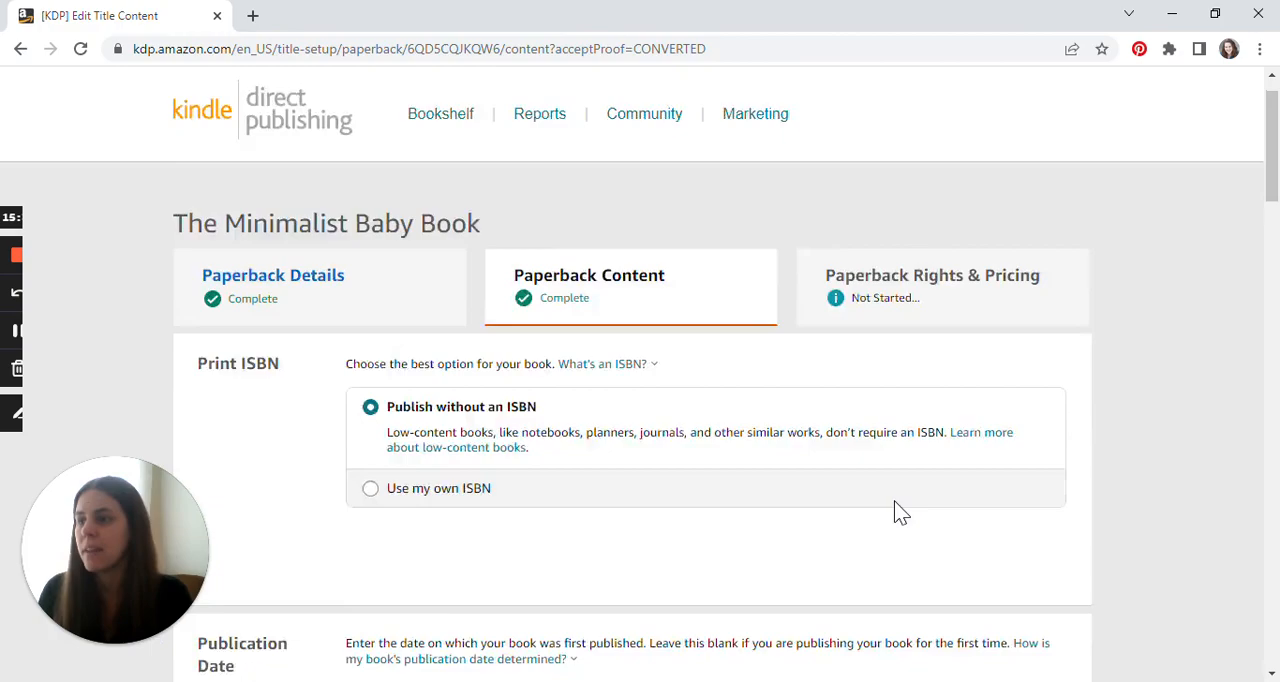
- Save the paperback content and continue to the Rights & Pricing page
{"action": "scroll", "scroll_direction": "down", "scroll_amount": 3}
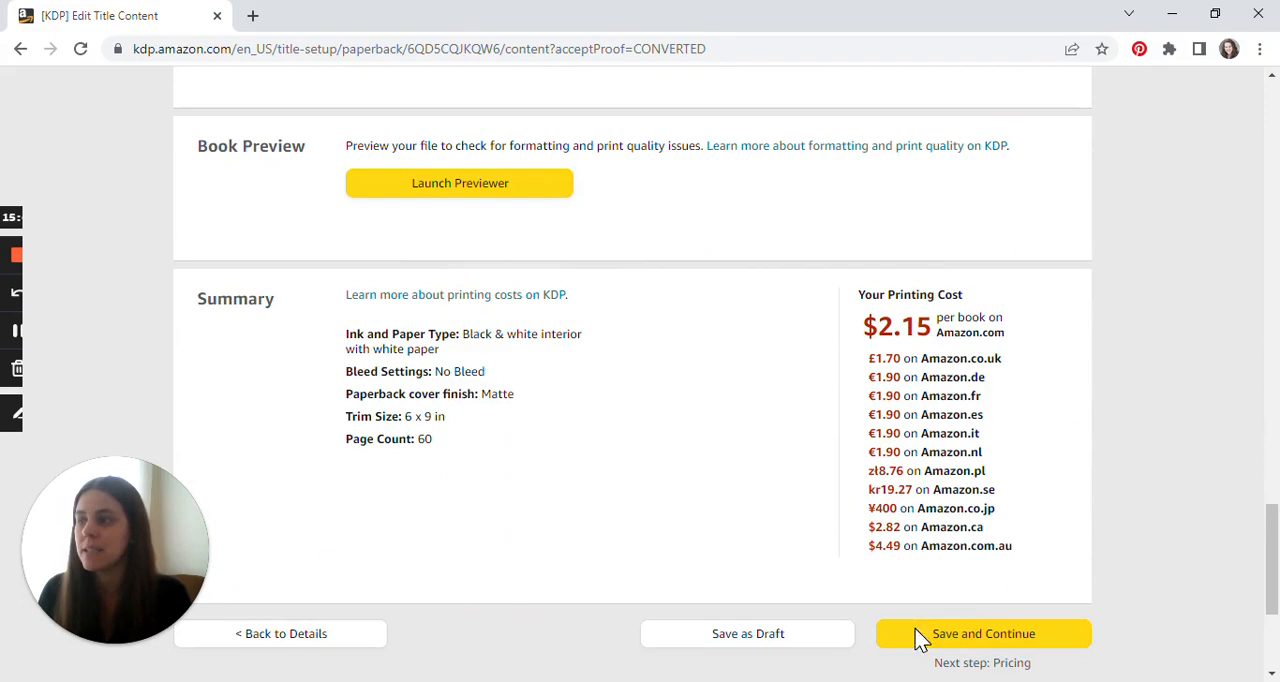
{"action": "left_click", "coordinate": [983, 633]}
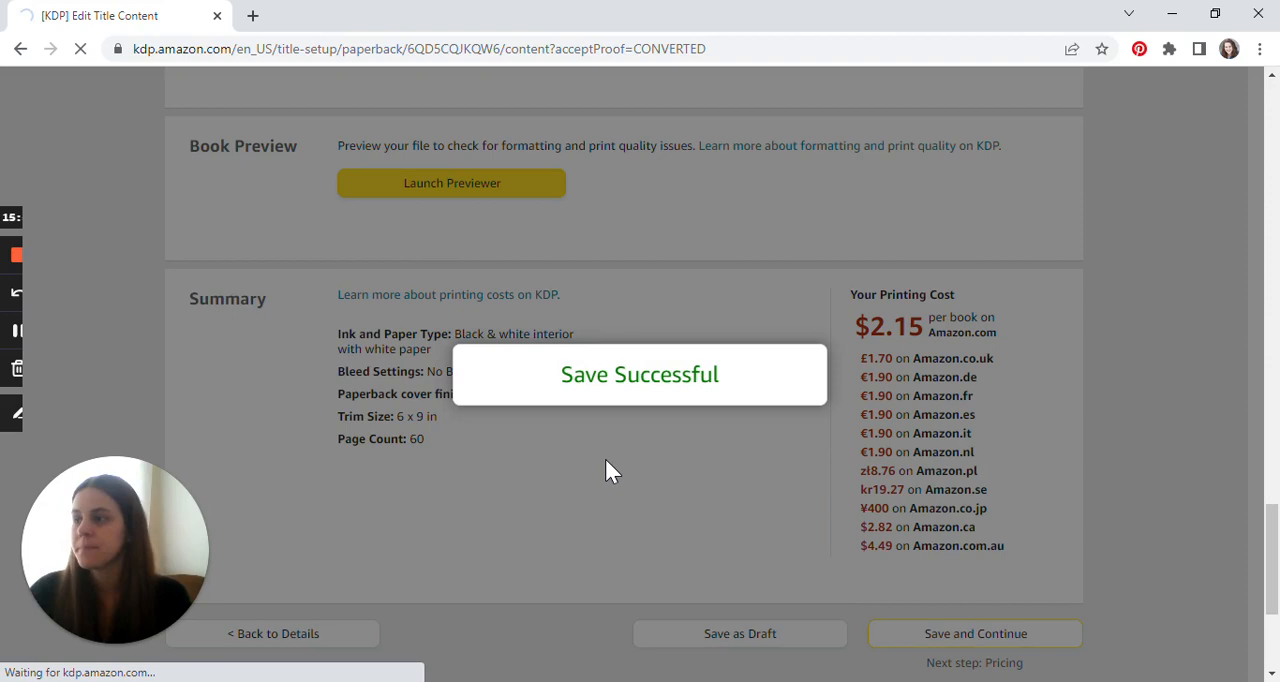
{"action": "left_click", "coordinate": [973, 633]}
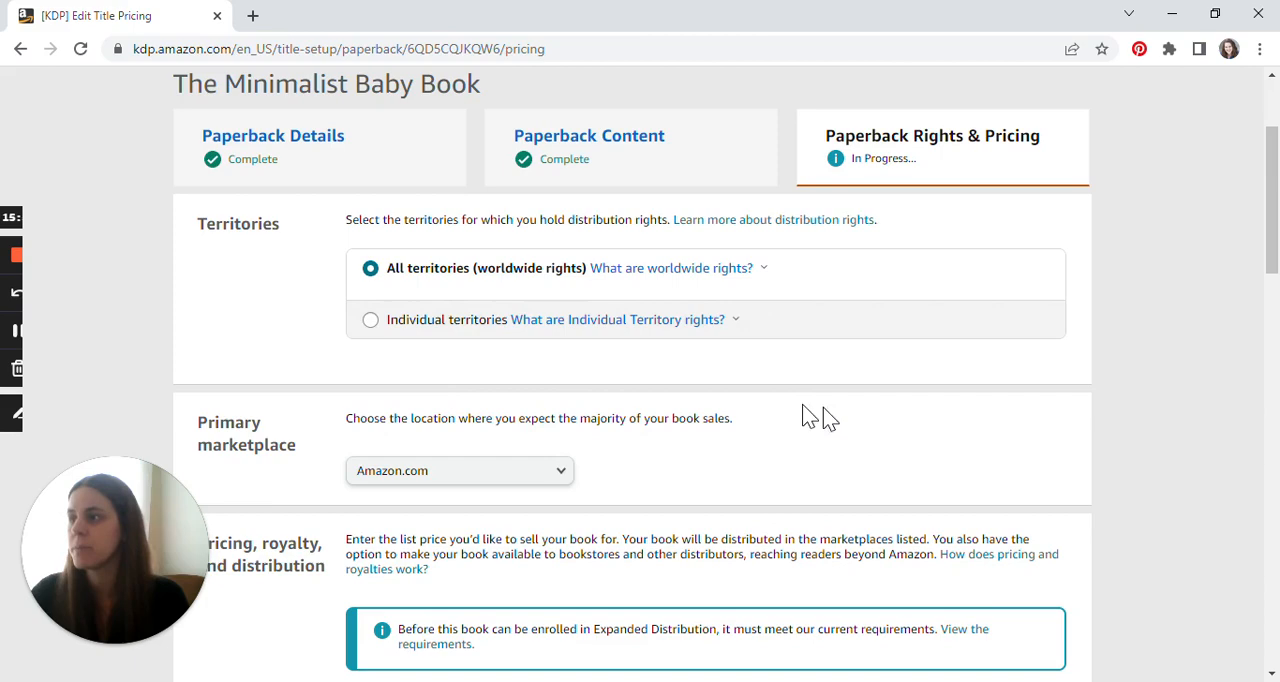
- Review worldwide rights and the $12 Amazon.com price, then publish the paperback
{"action": "scroll", "scroll_direction": "down", "scroll_amount": 3}
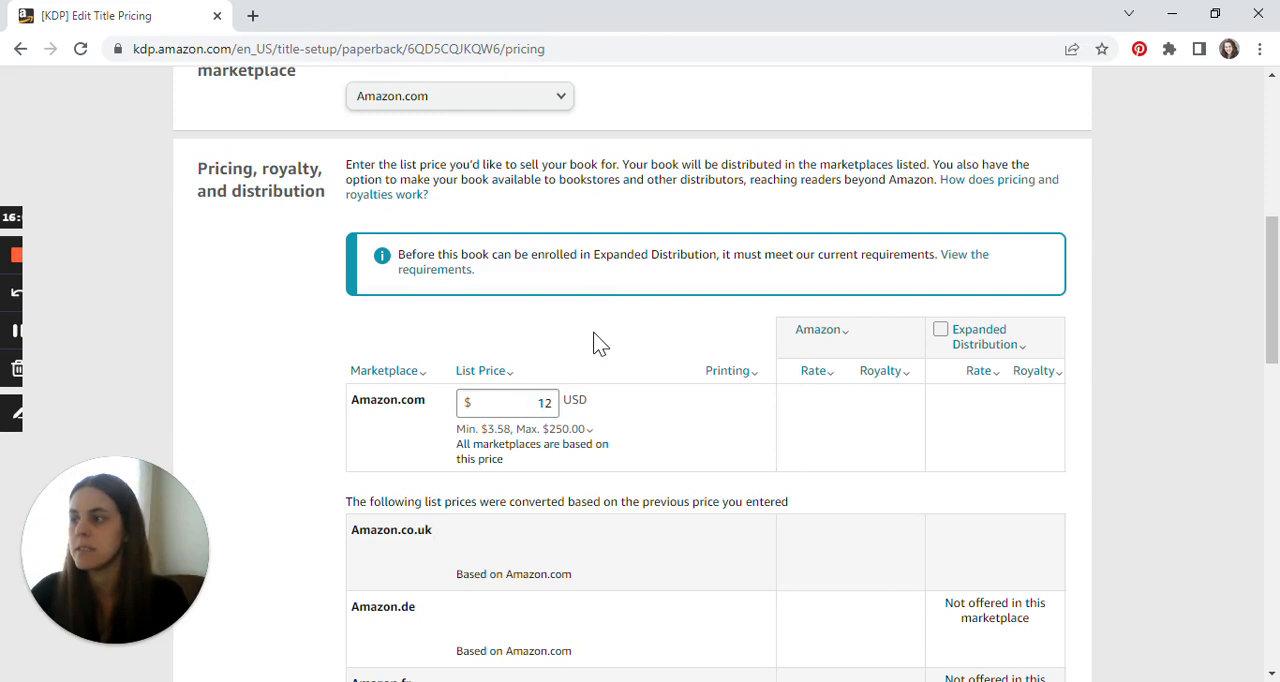
{"action": "scroll", "scroll_direction": "down", "scroll_amount": 3}
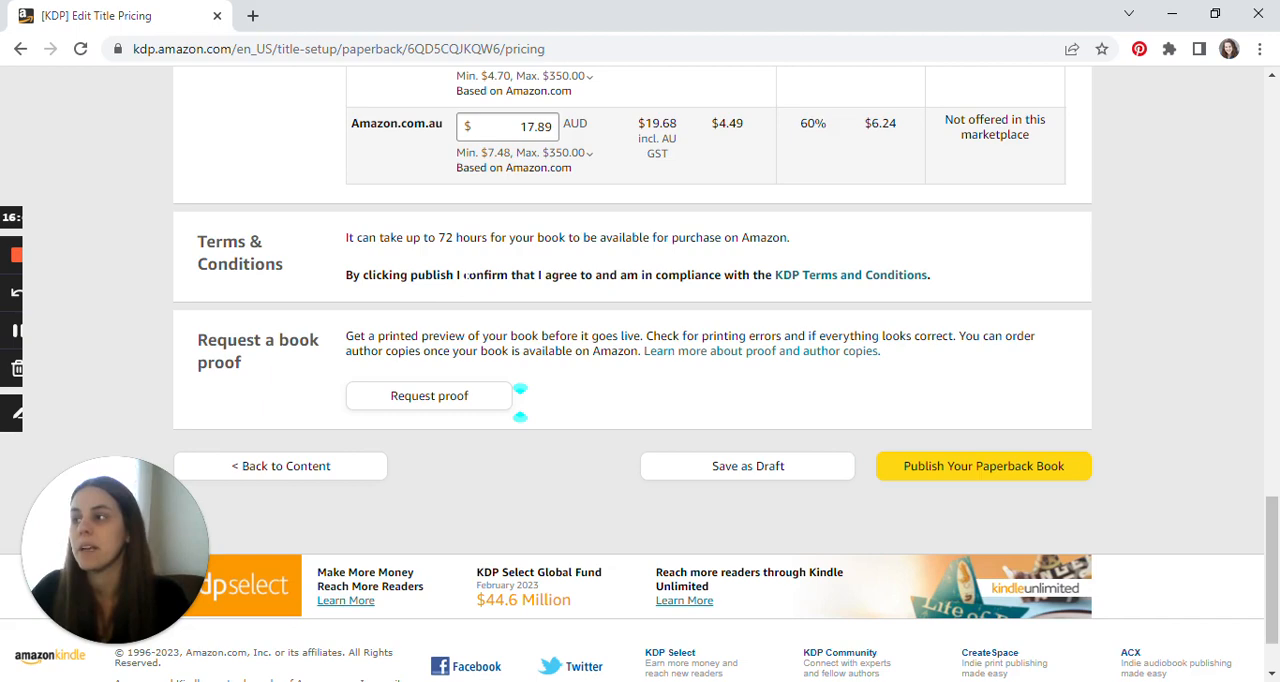
{"action": "mouse_move", "coordinate": [850, 274]}
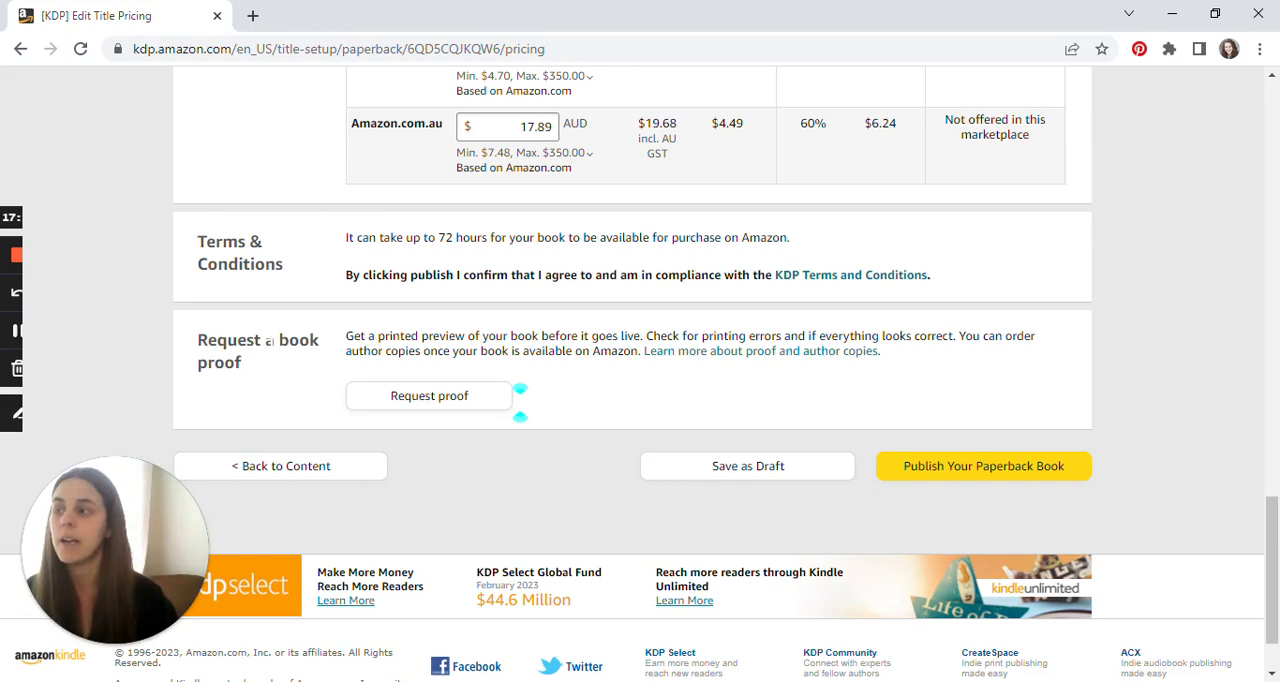
{"action": "mouse_move", "coordinate": [904, 475]}
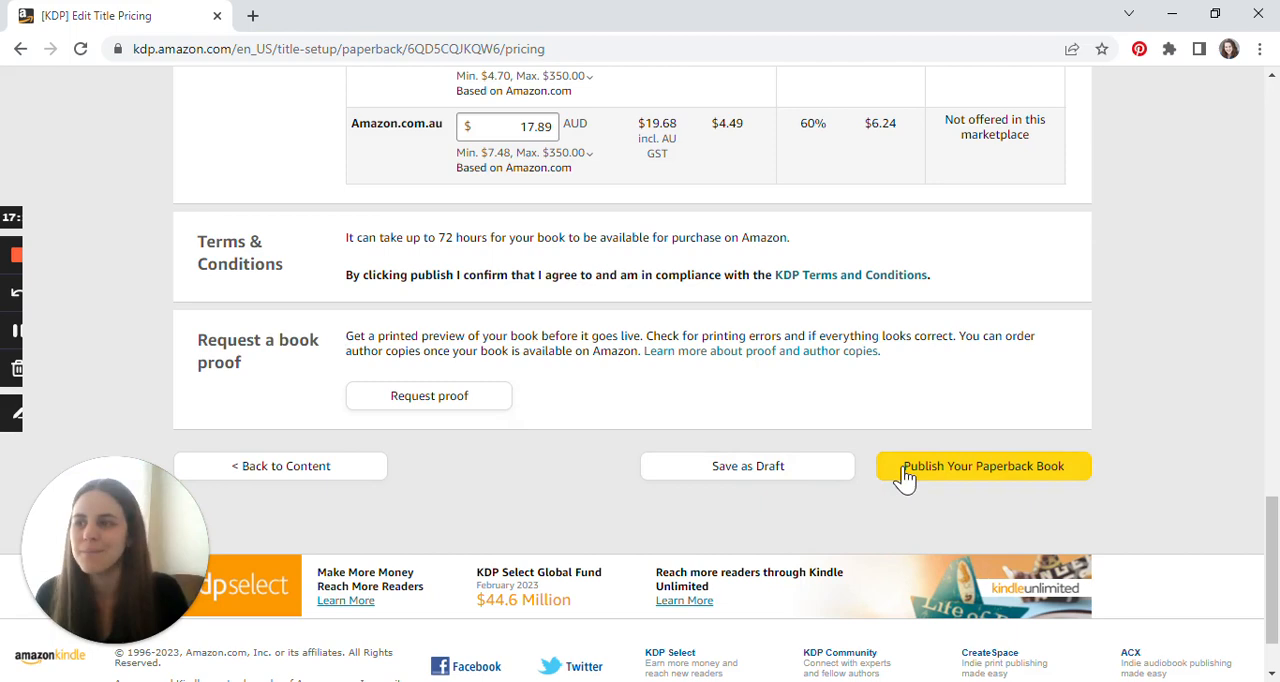
{"action": "left_click", "coordinate": [983, 466]}
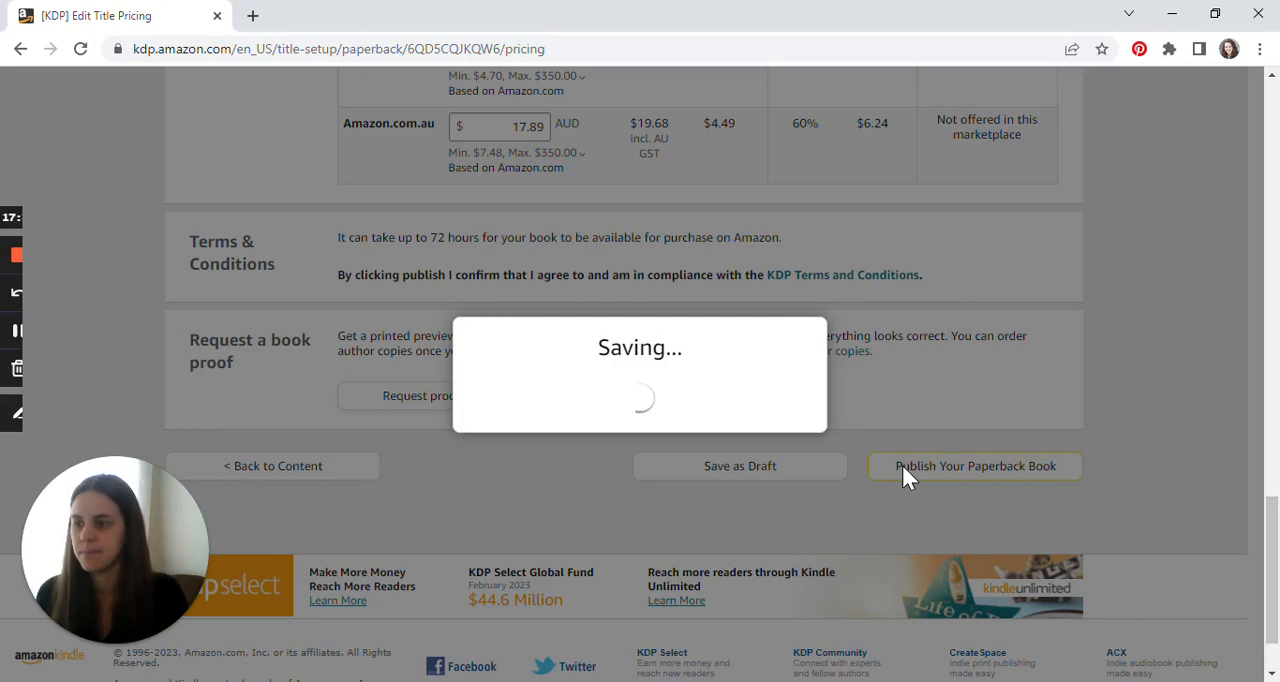
- Close the 'Your paperback has been submitted' dialog to reach the bookshelf
{"action": "left_click", "coordinate": [974, 465]}
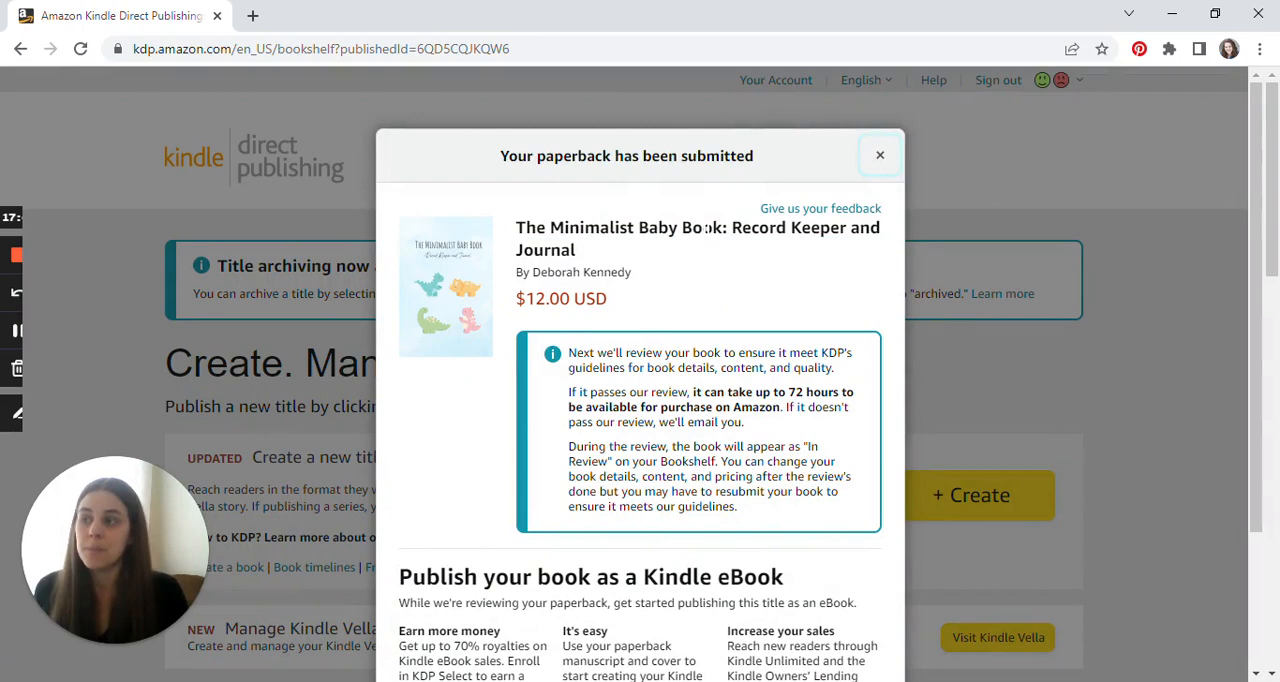
{"action": "mouse_move", "coordinate": [645, 260]}
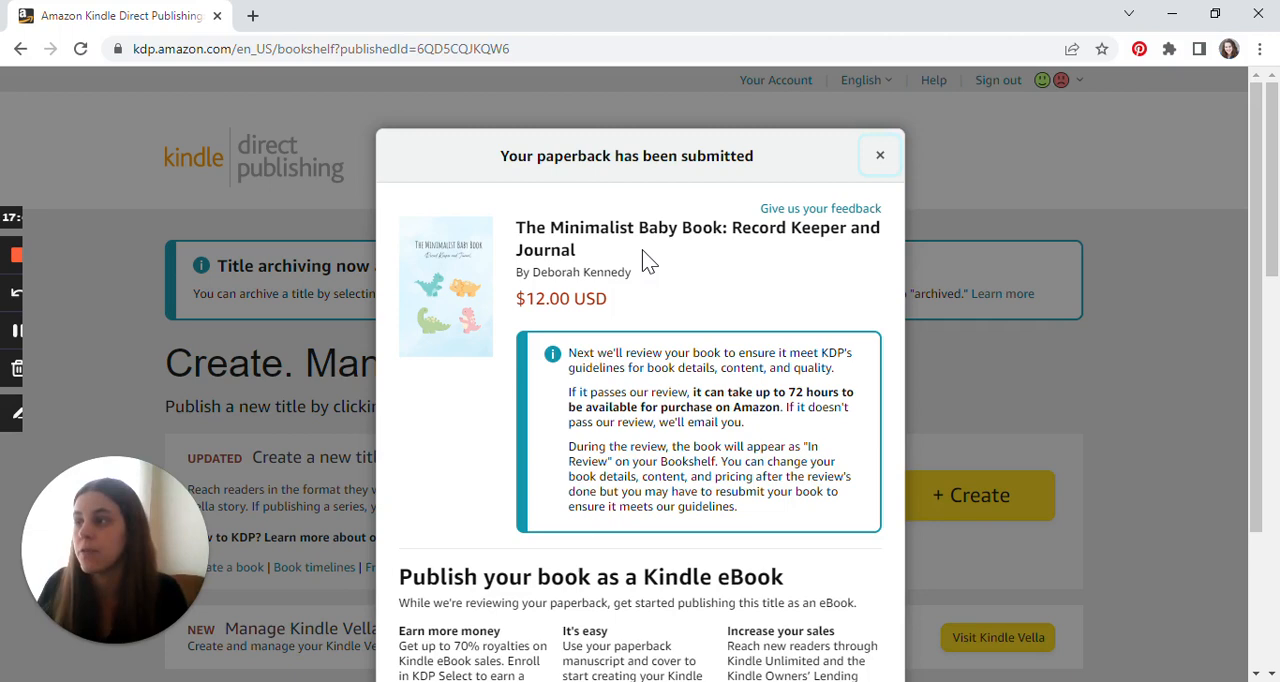
{"action": "scroll", "scroll_direction": "down", "scroll_amount": 3}
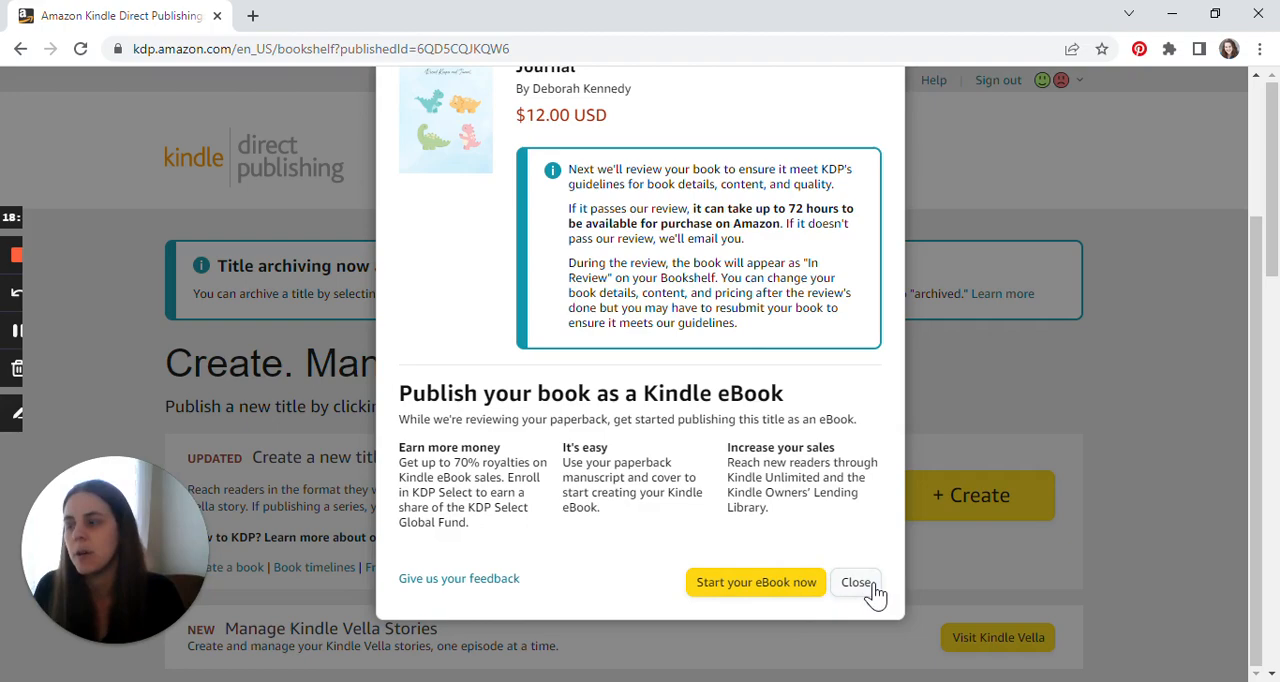
{"action": "left_click", "coordinate": [857, 582]}
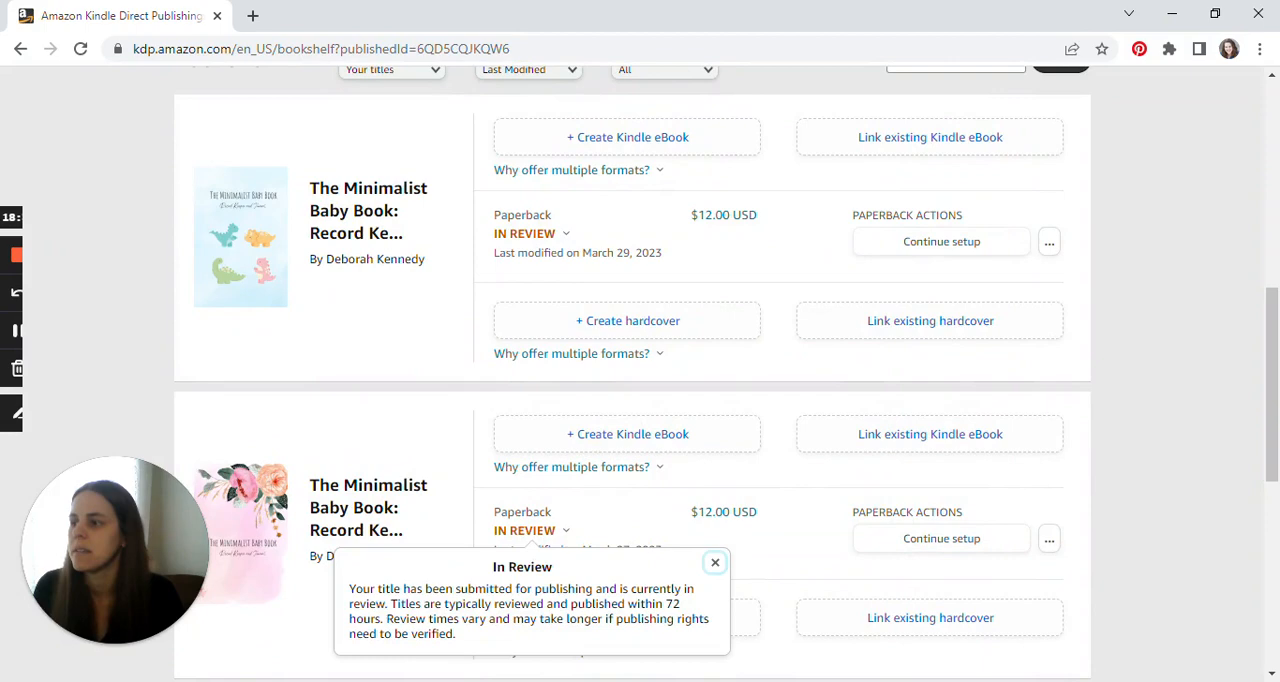
{"action": "left_click", "coordinate": [715, 563]}
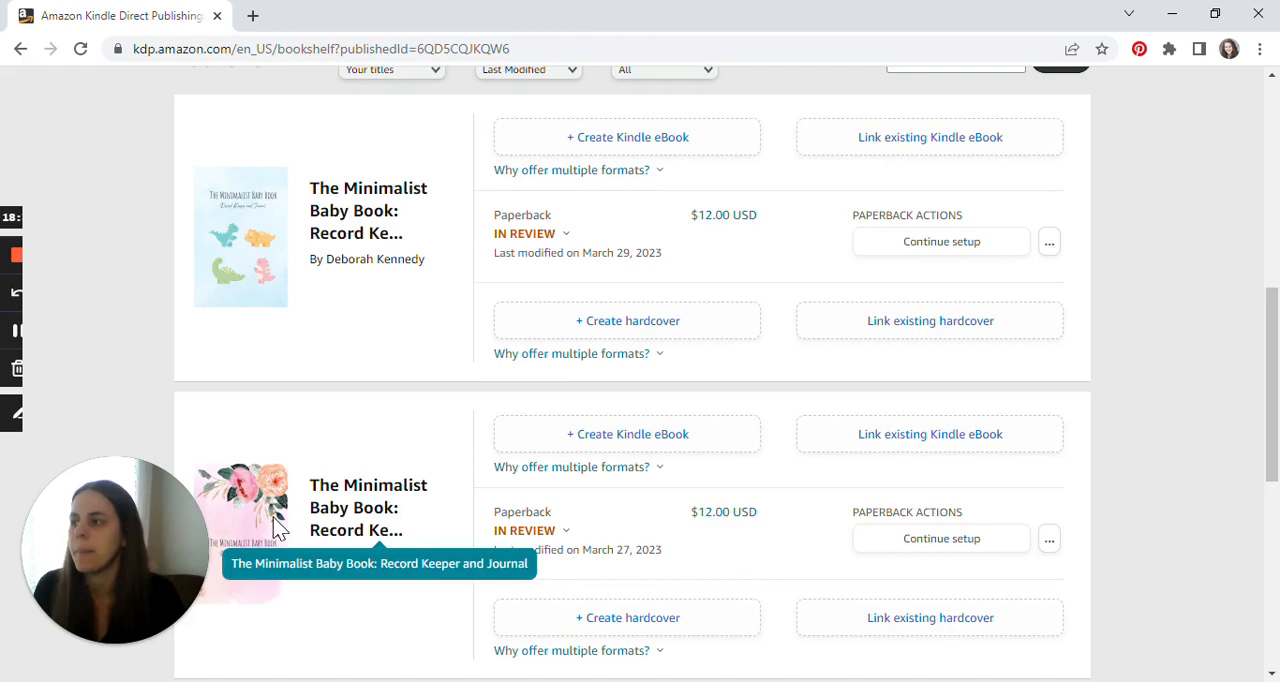
{"action": "left_click", "coordinate": [524, 530]}
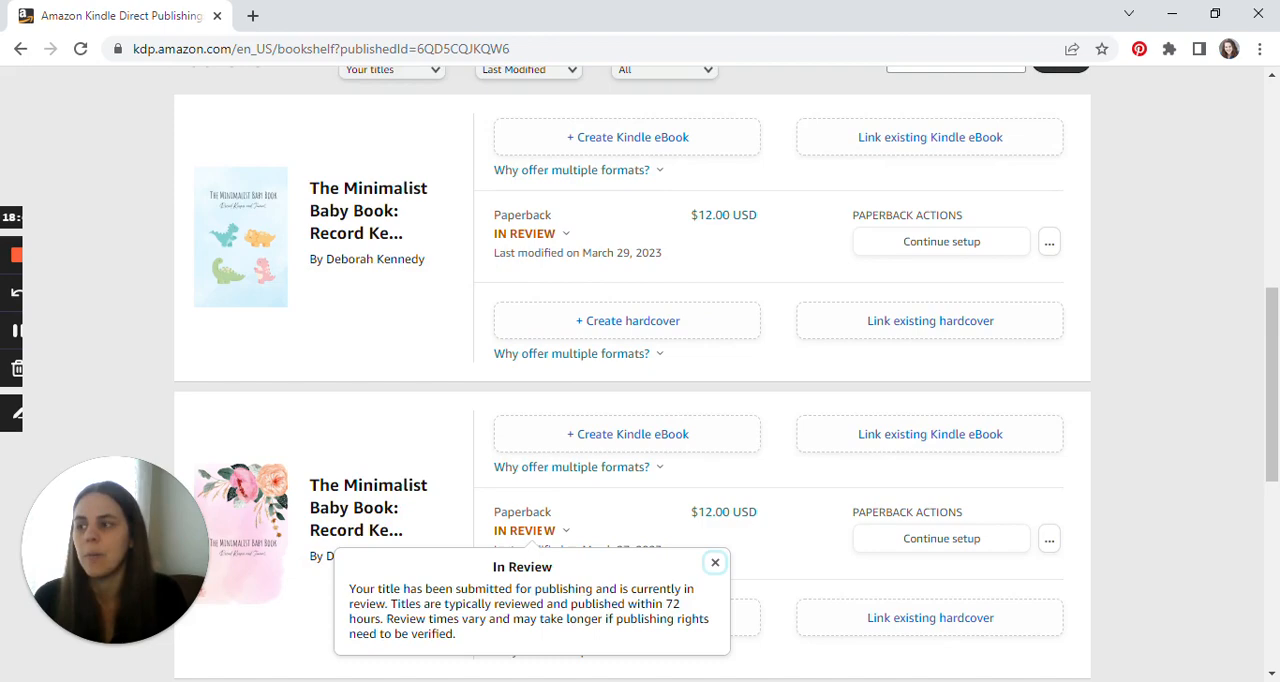
{"action": "left_click", "coordinate": [715, 562]}
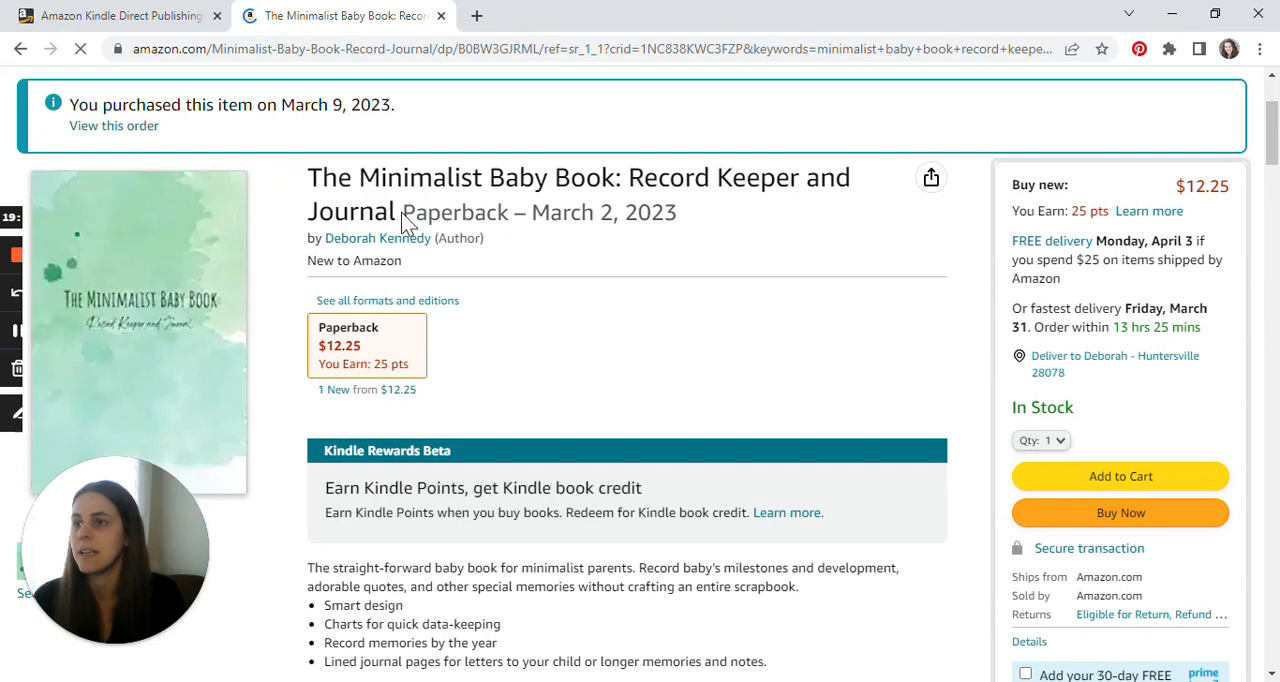
{"action": "mouse_move", "coordinate": [140, 410]}
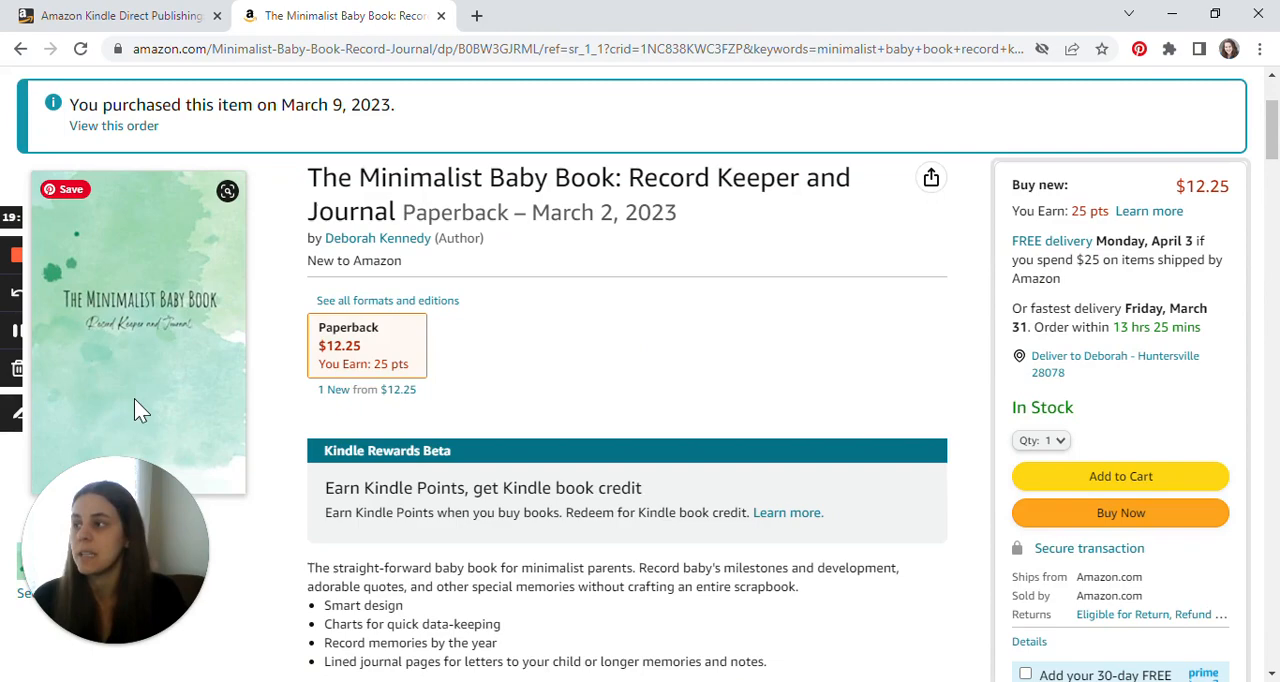
- Scroll through the Amazon listing details, dated March 2, 2023, in stock at $12.25
{"action": "scroll", "scroll_direction": "down", "scroll_amount": 3}
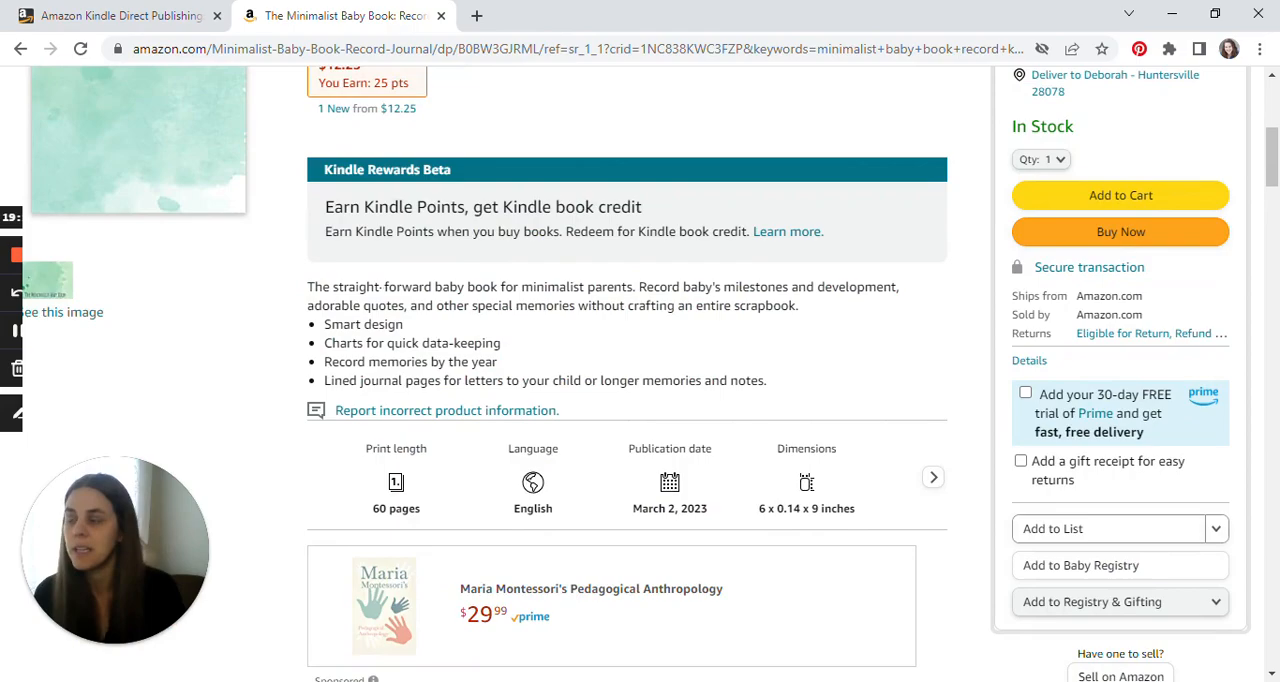
{"action": "scroll", "scroll_direction": "up", "scroll_amount": 3}
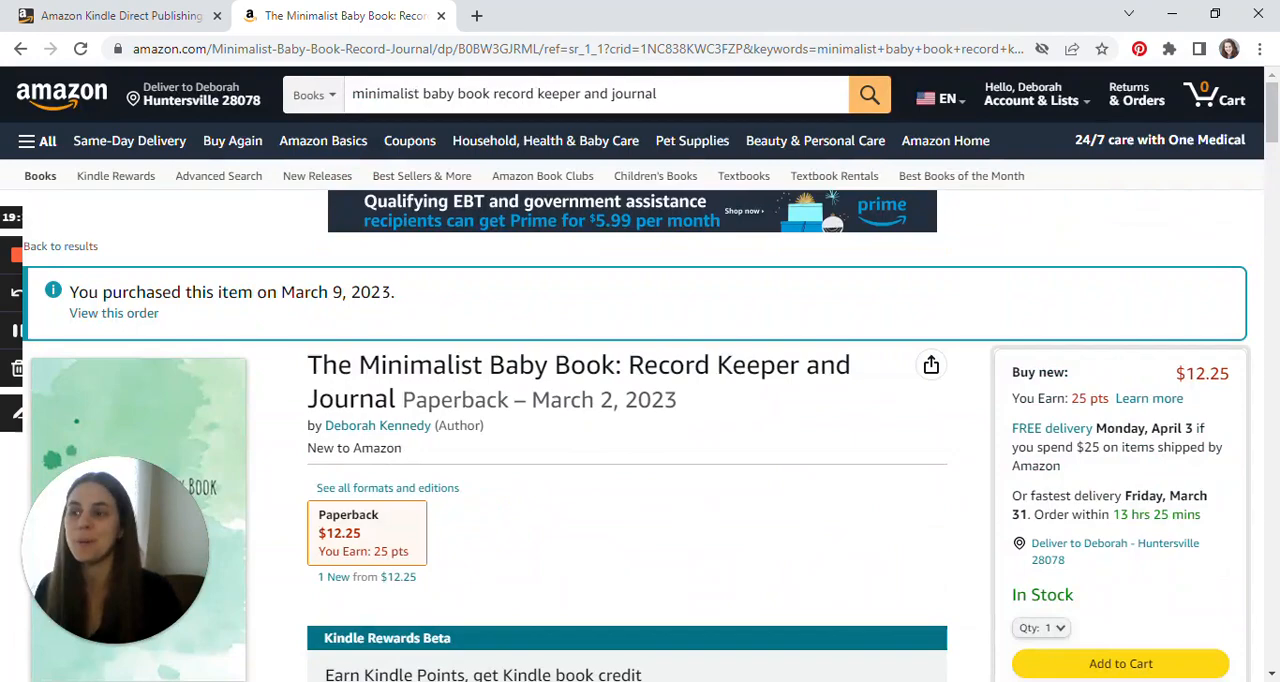
{"action": "scroll", "scroll_direction": "down", "scroll_amount": 3}
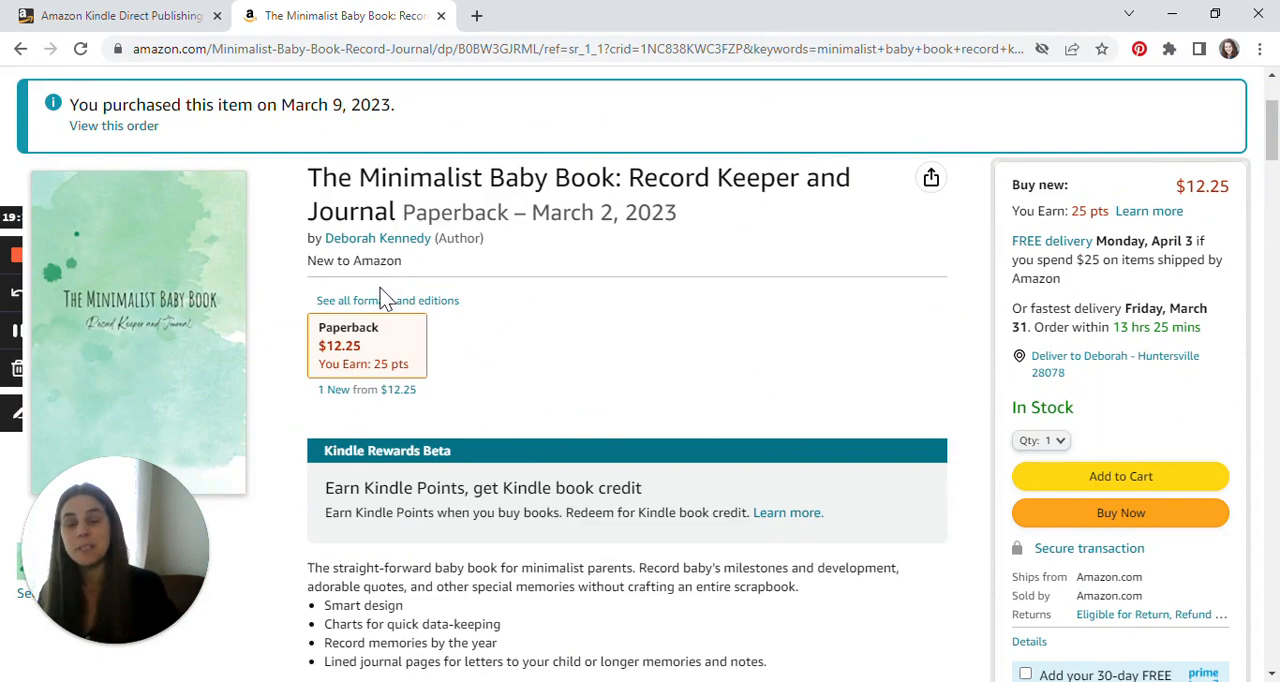